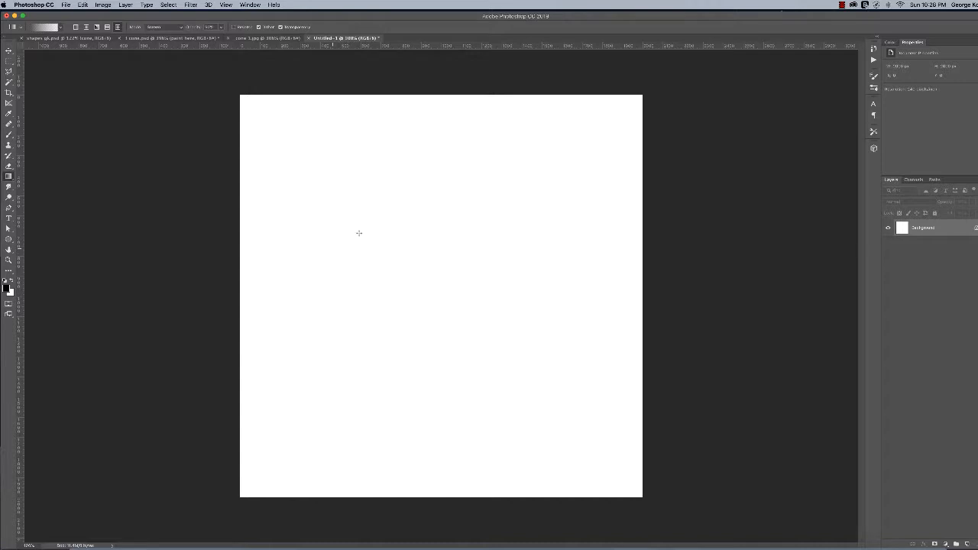
{"action": "mouse_move", "coordinate": [725, 207]}
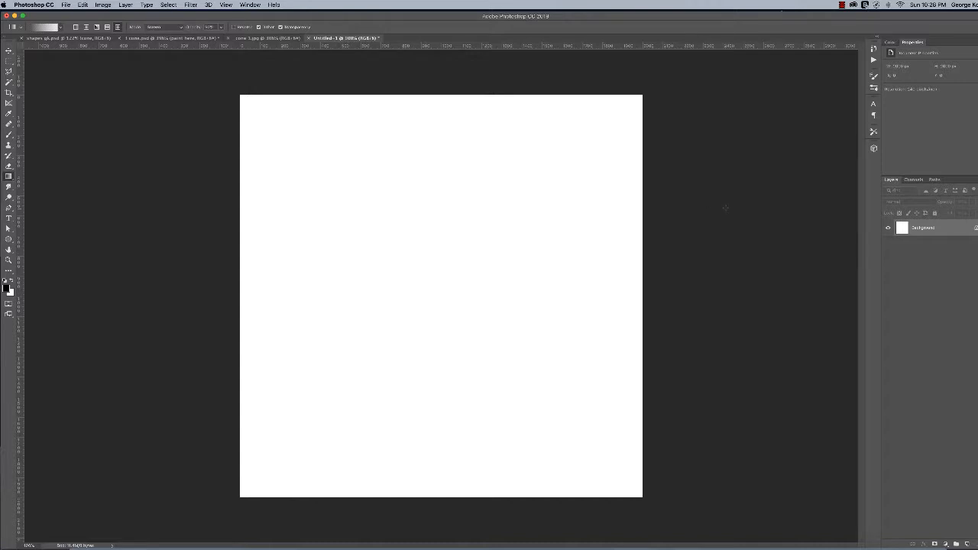
{"action": "mouse_move", "coordinate": [941, 468]}
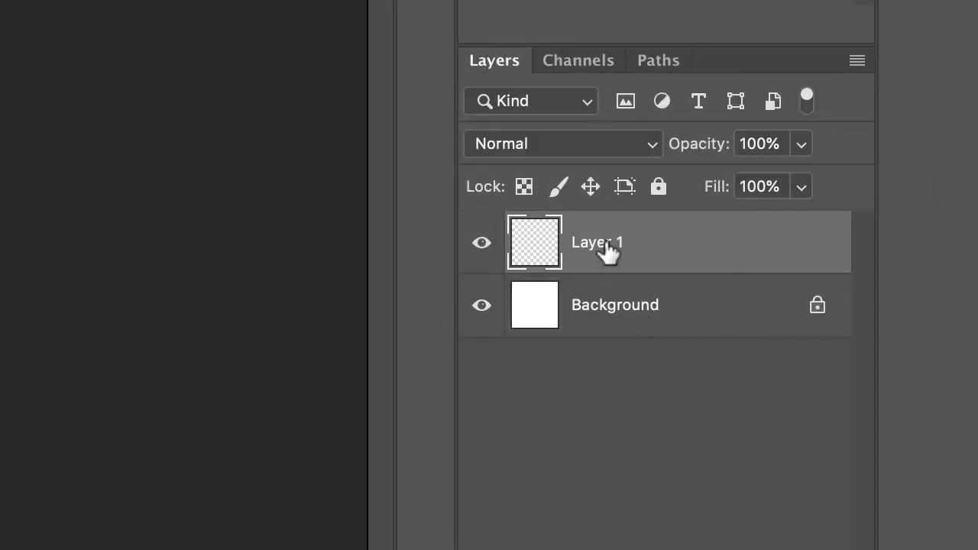
{"action": "mouse_move", "coordinate": [607, 249]}
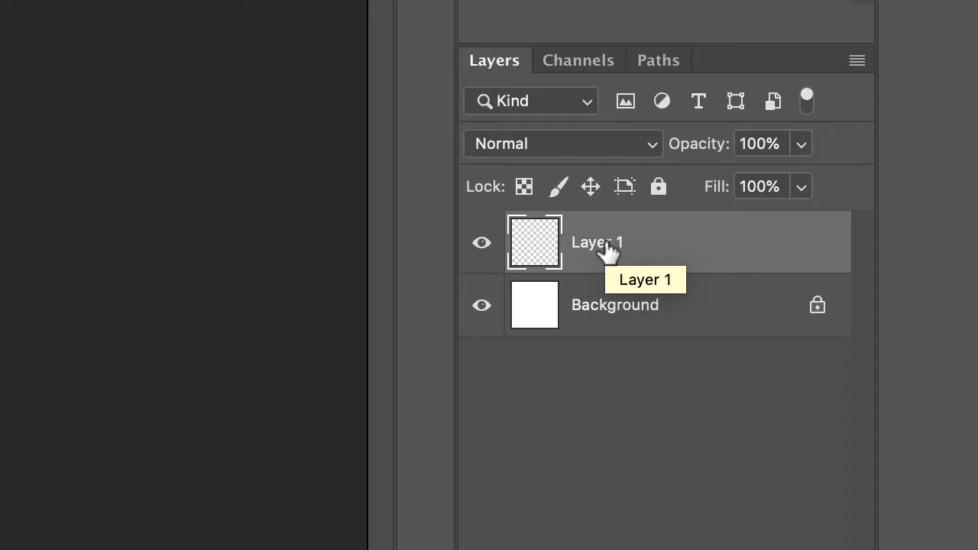
{"action": "mouse_move", "coordinate": [606, 260]}
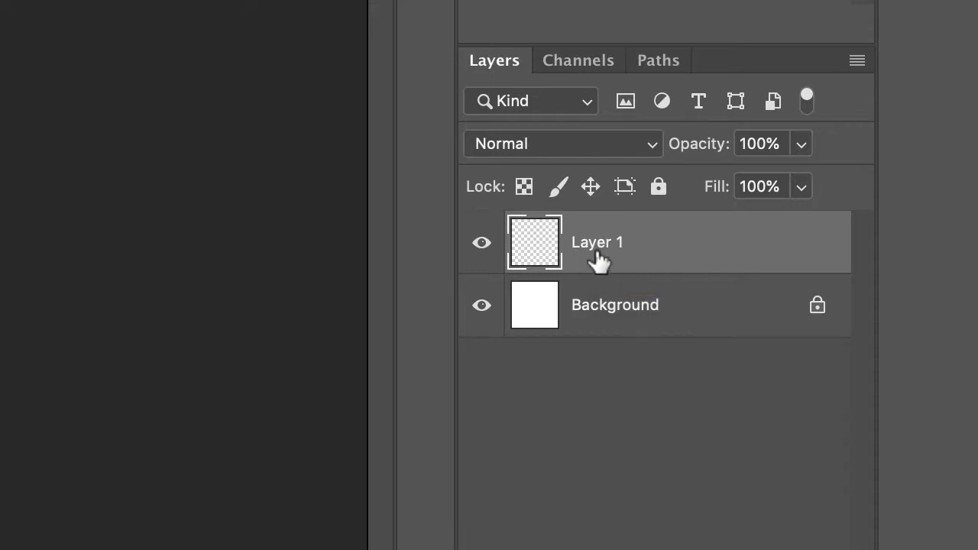
{"action": "mouse_move", "coordinate": [604, 252]}
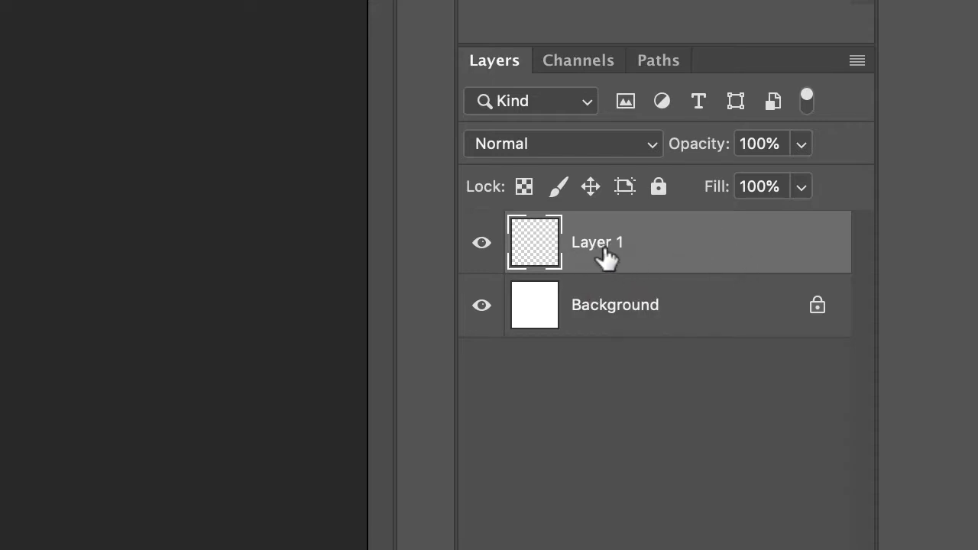
Rename Layer 1, sitting above the hidden Background, to 'sphere white'.
{"action": "double_click", "coordinate": [597, 243]}
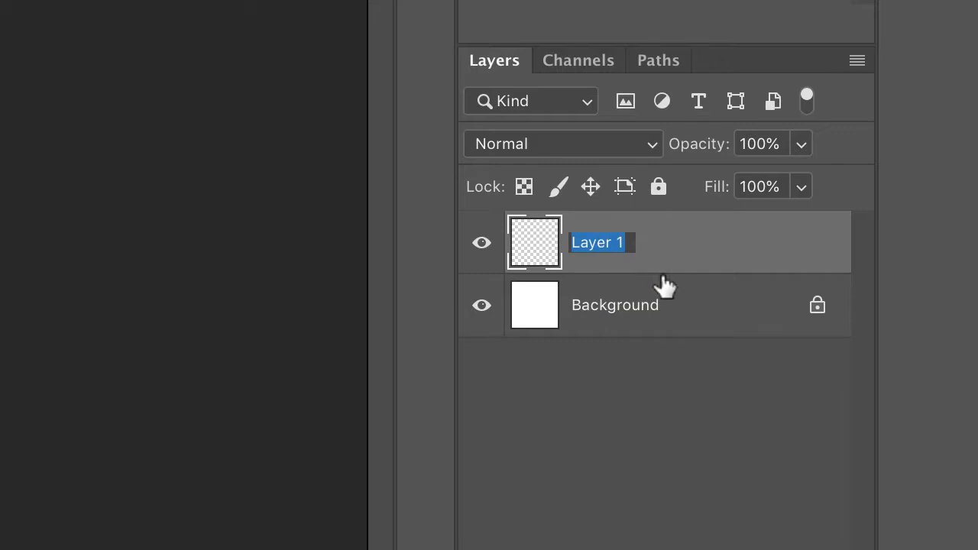
{"action": "mouse_move", "coordinate": [642, 282]}
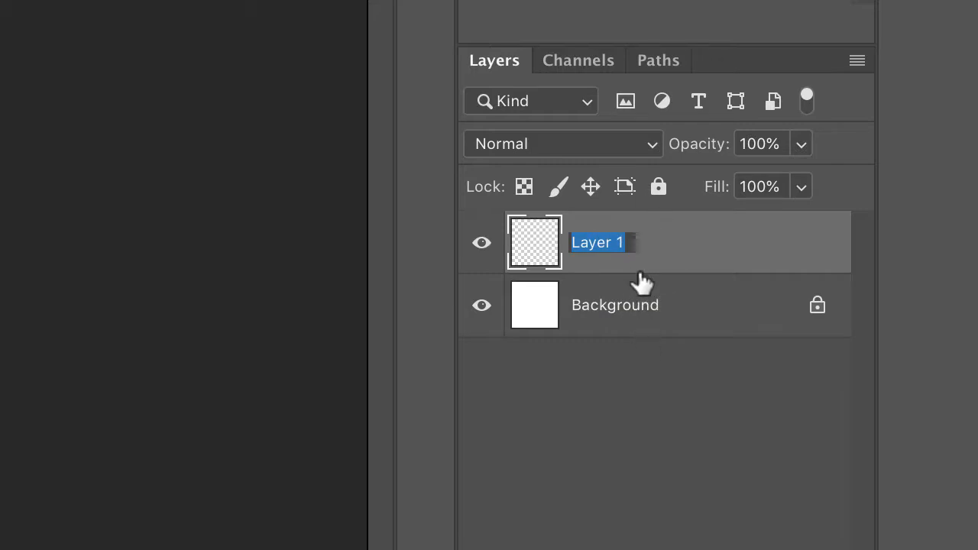
{"action": "mouse_move", "coordinate": [650, 251]}
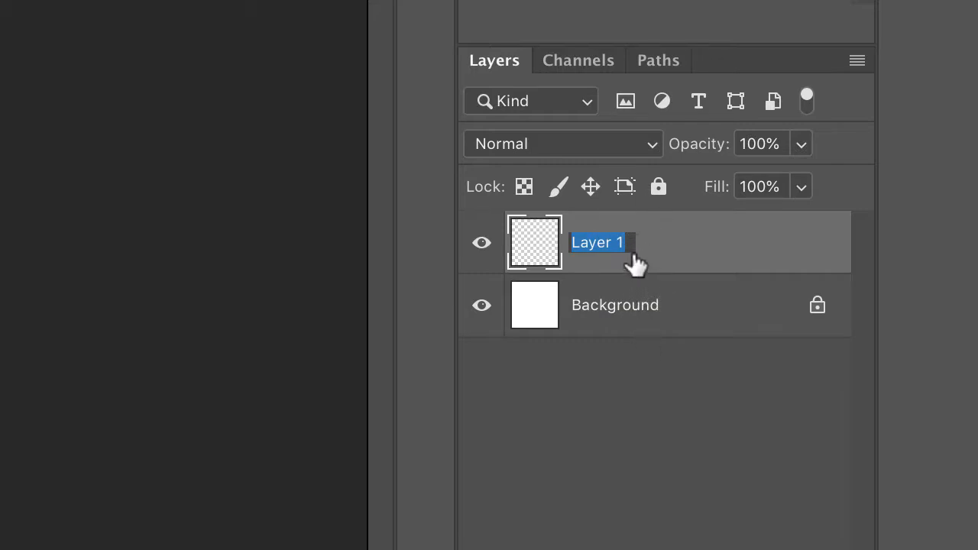
{"action": "type", "text": "sph"}
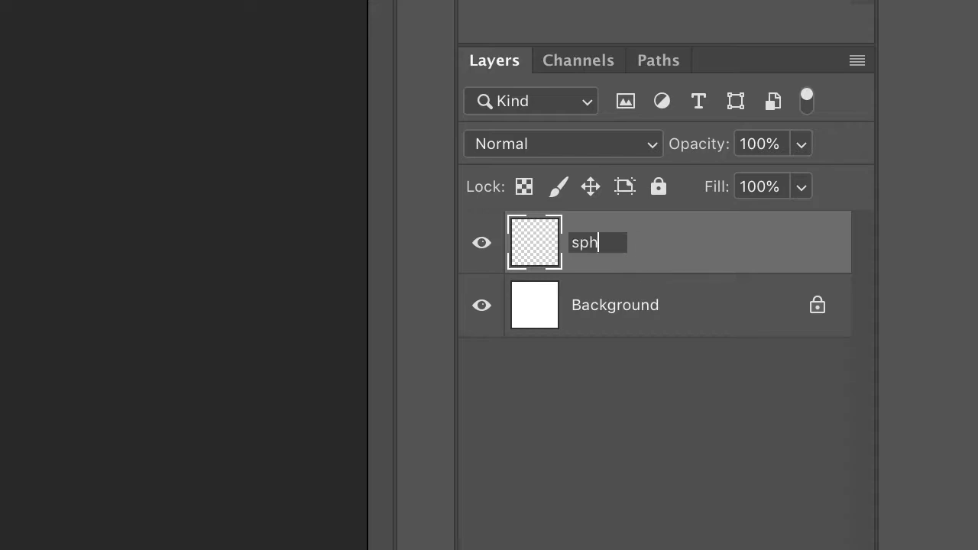
{"action": "type", "text": "ere white"}
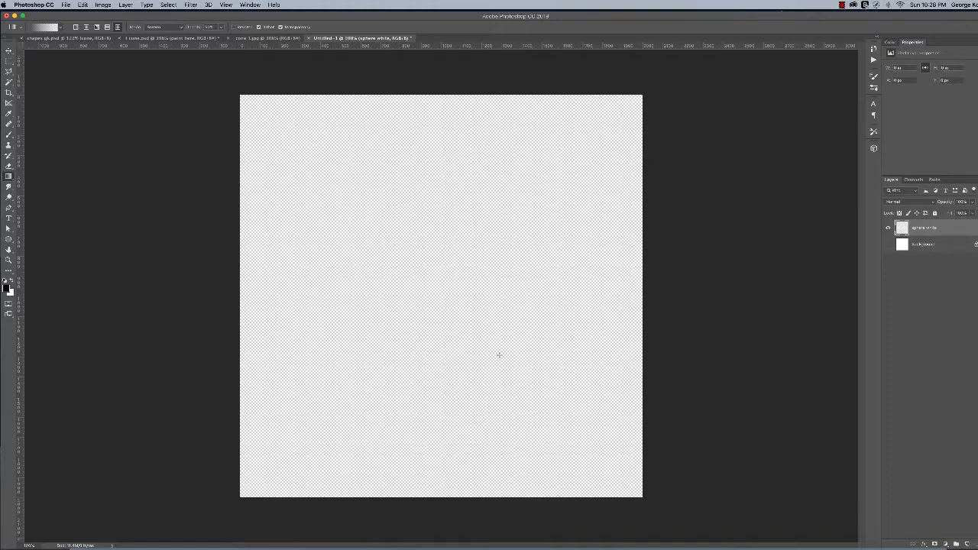
{"action": "mouse_move", "coordinate": [104, 162]}
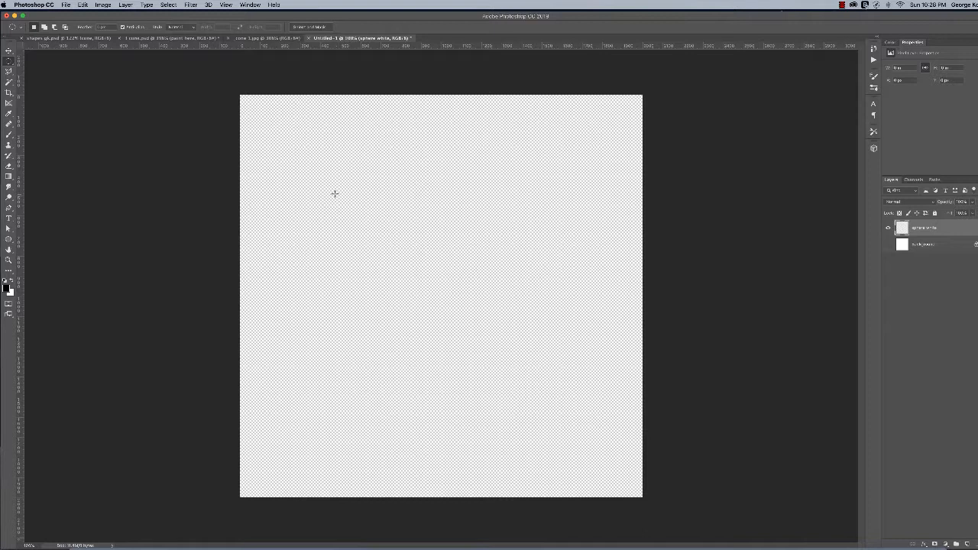
{"action": "mouse_move", "coordinate": [317, 176]}
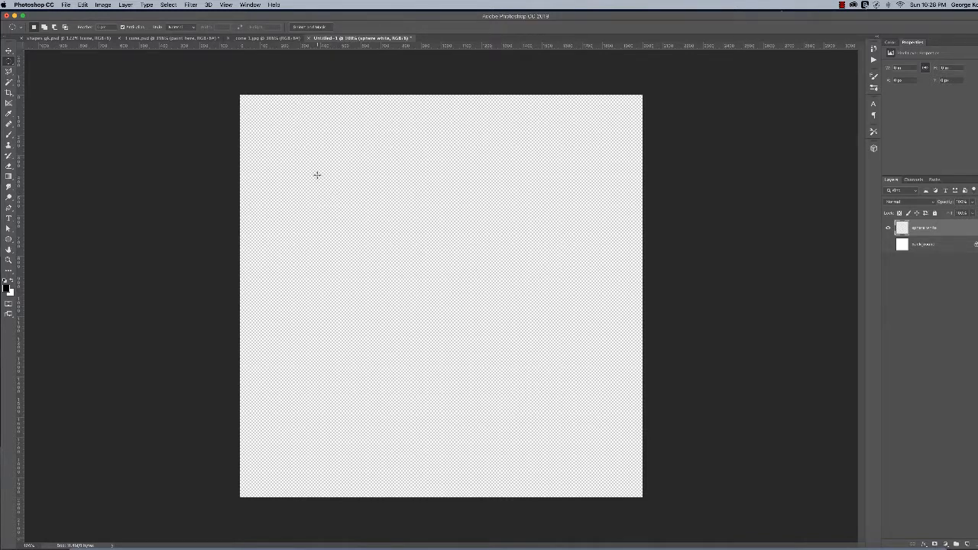
Draw a Shift-constrained circular marquee selection across the middle of the canvas.
{"action": "left_click_drag", "start_coordinate": [317, 175], "coordinate": [541, 388]}
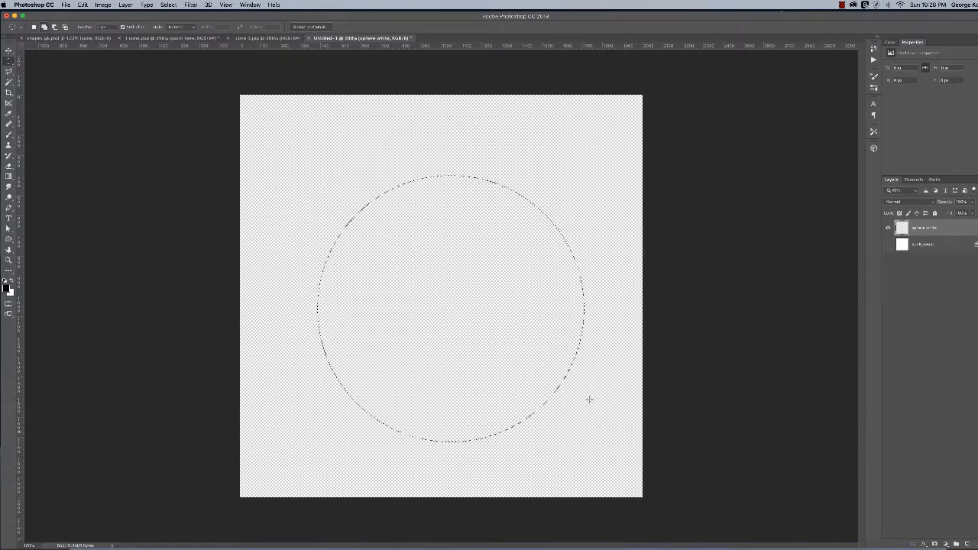
{"action": "mouse_move", "coordinate": [400, 307]}
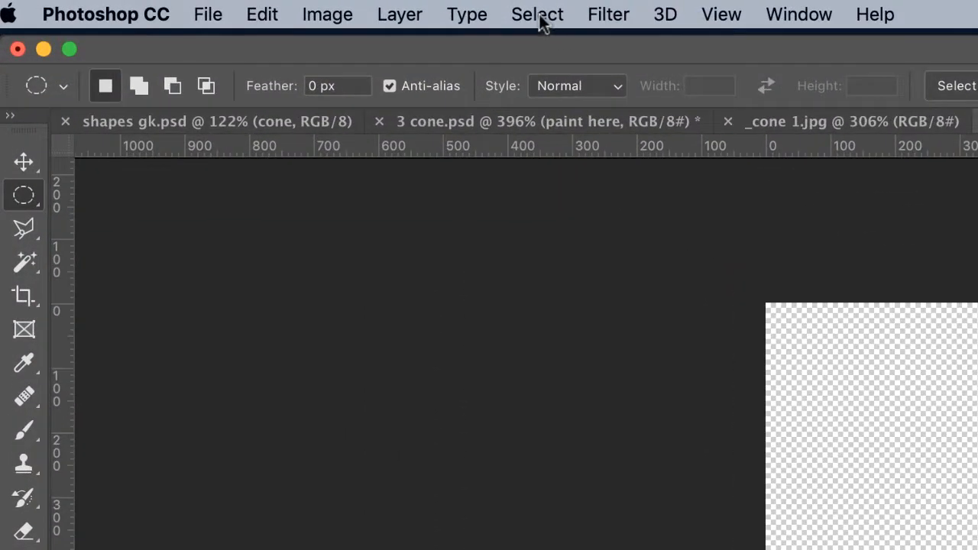
Put the circular selection into Transform Selection mode from the Select menu.
{"action": "left_click", "coordinate": [538, 14]}
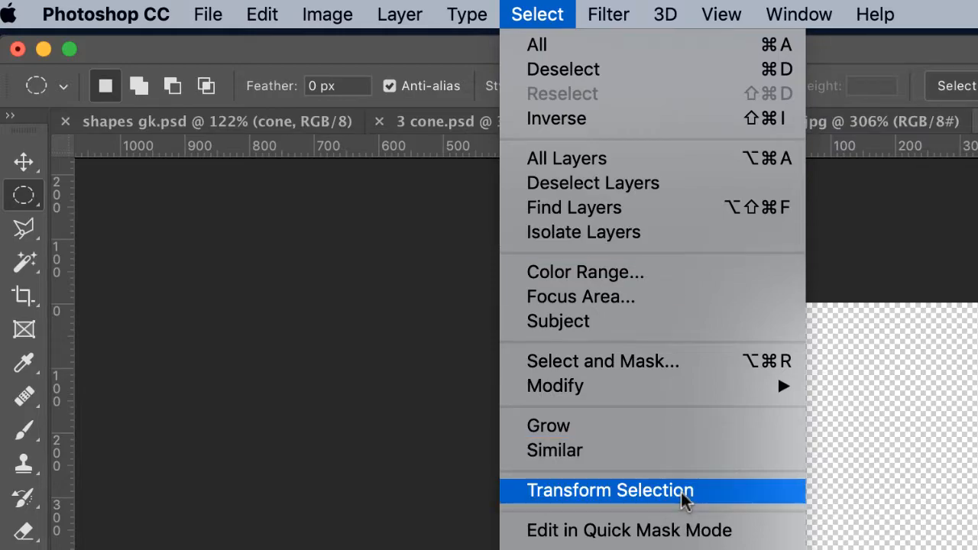
{"action": "left_click", "coordinate": [612, 490]}
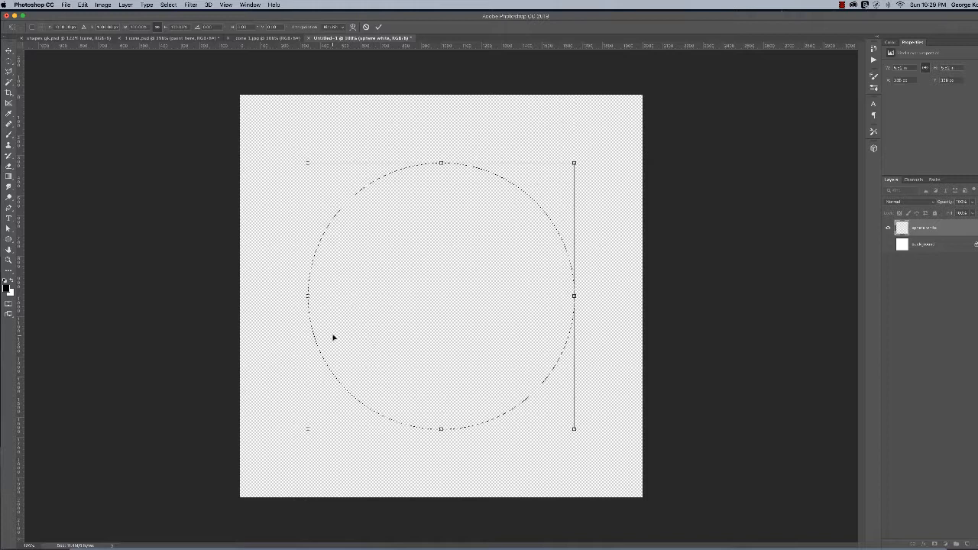
{"action": "mouse_move", "coordinate": [331, 323]}
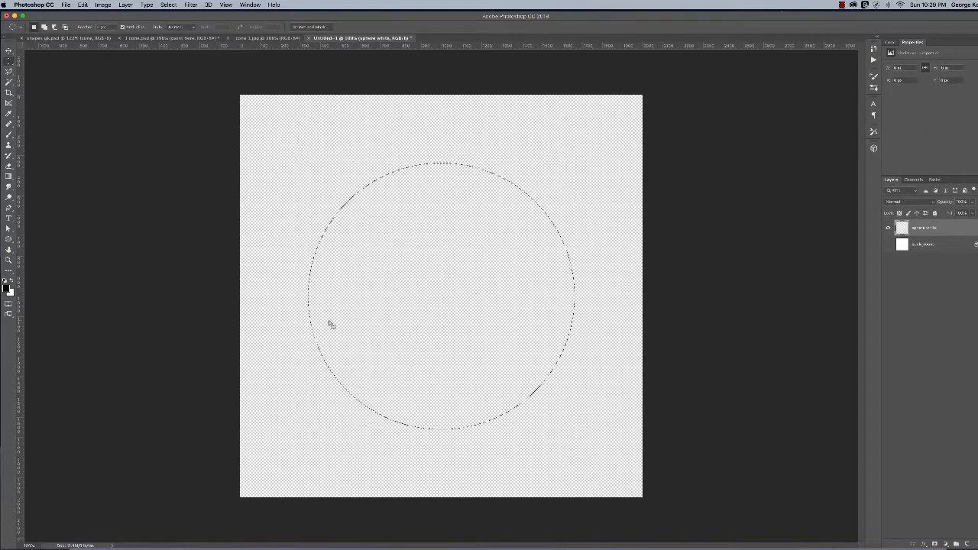
{"action": "mouse_move", "coordinate": [391, 309]}
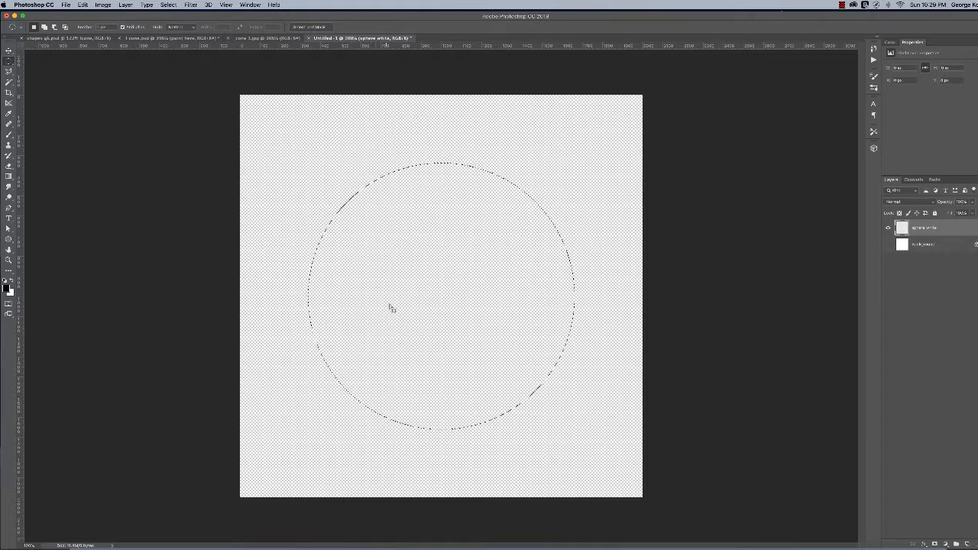
{"action": "mouse_move", "coordinate": [429, 211]}
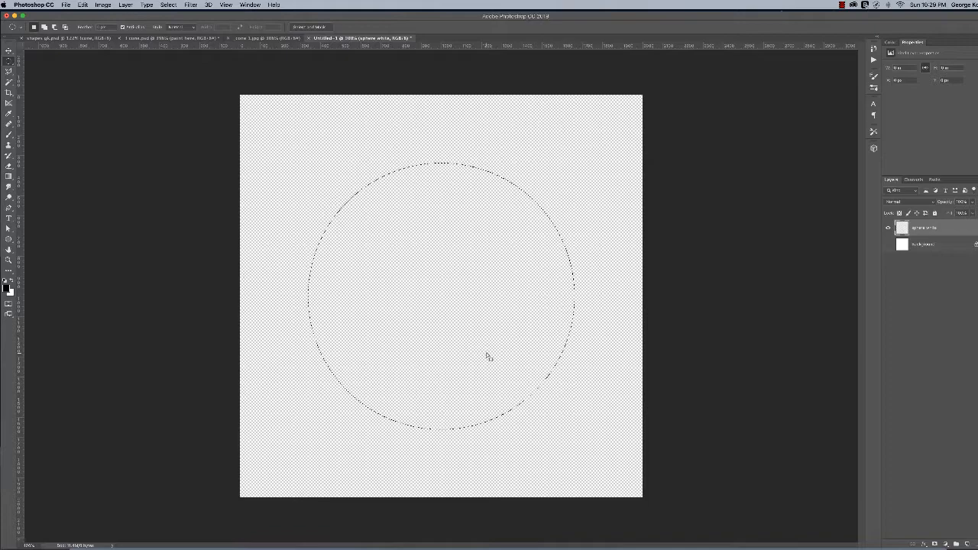
{"action": "mouse_move", "coordinate": [367, 222]}
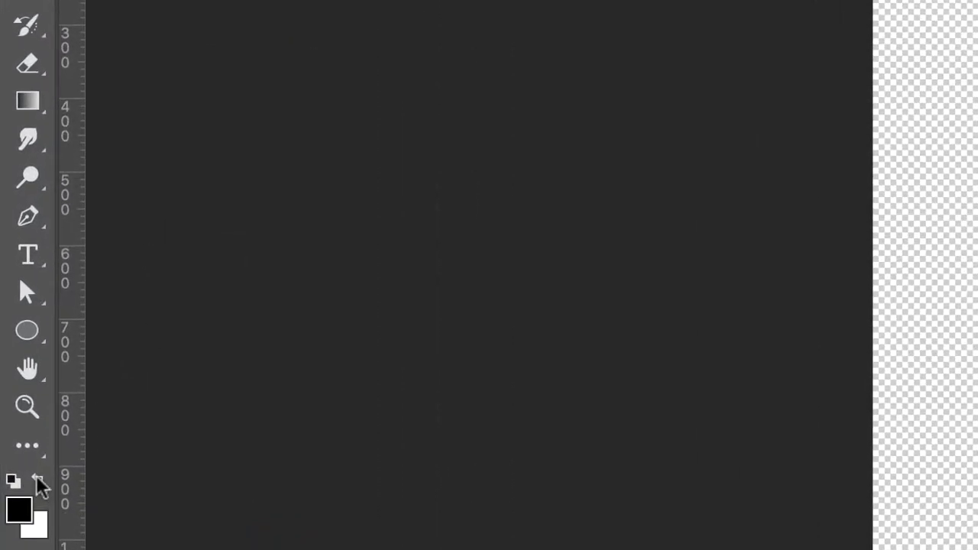
Swap the colours so white becomes the foreground painting colour.
{"action": "left_click", "coordinate": [27, 99]}
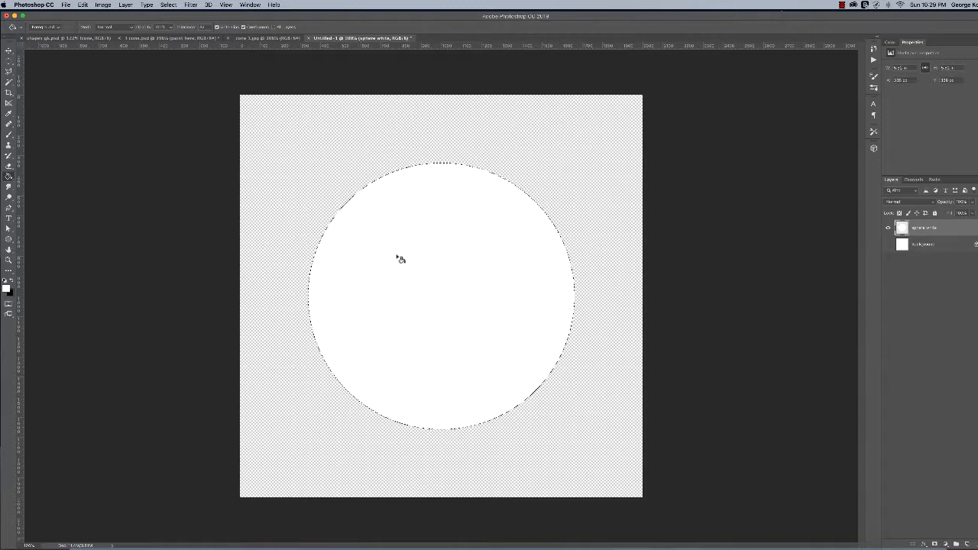
{"action": "mouse_move", "coordinate": [434, 278]}
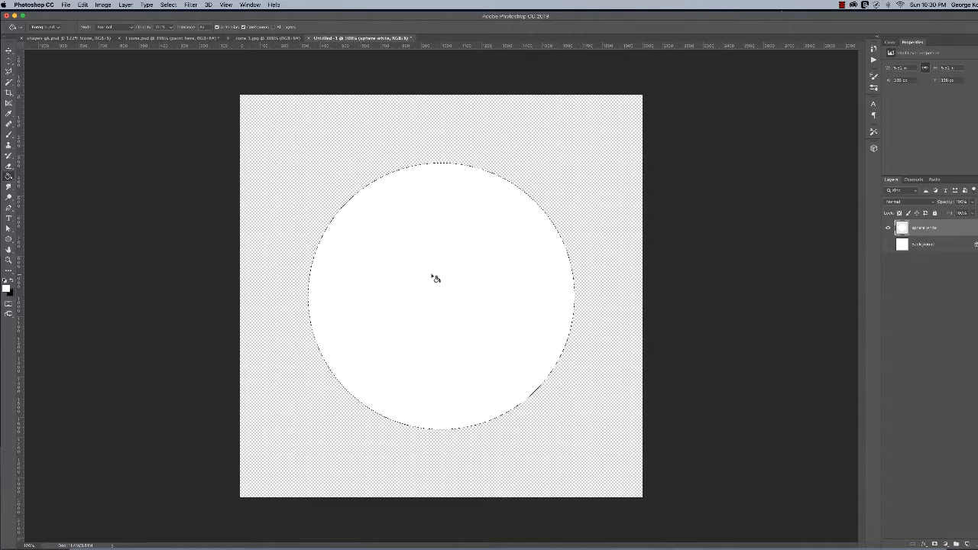
{"action": "mouse_move", "coordinate": [439, 264]}
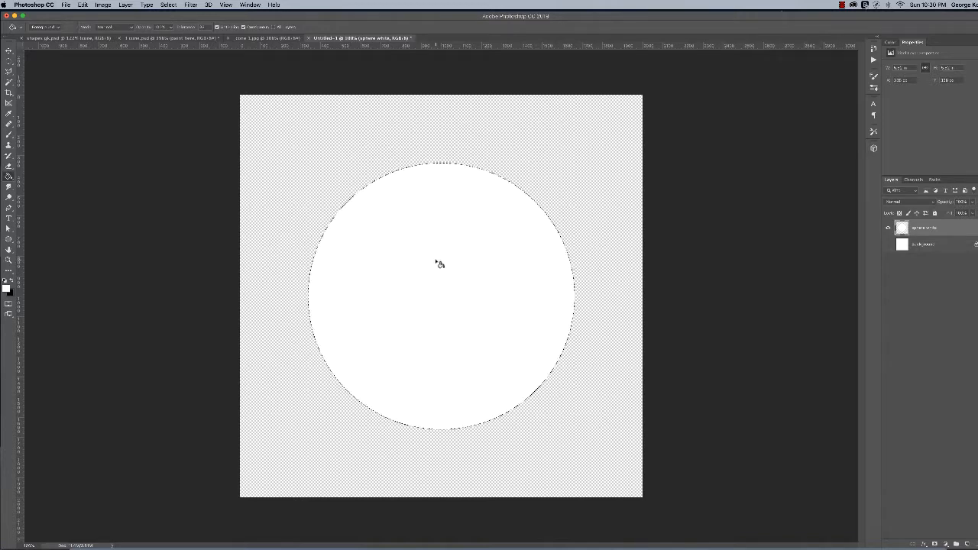
{"action": "mouse_move", "coordinate": [446, 200]}
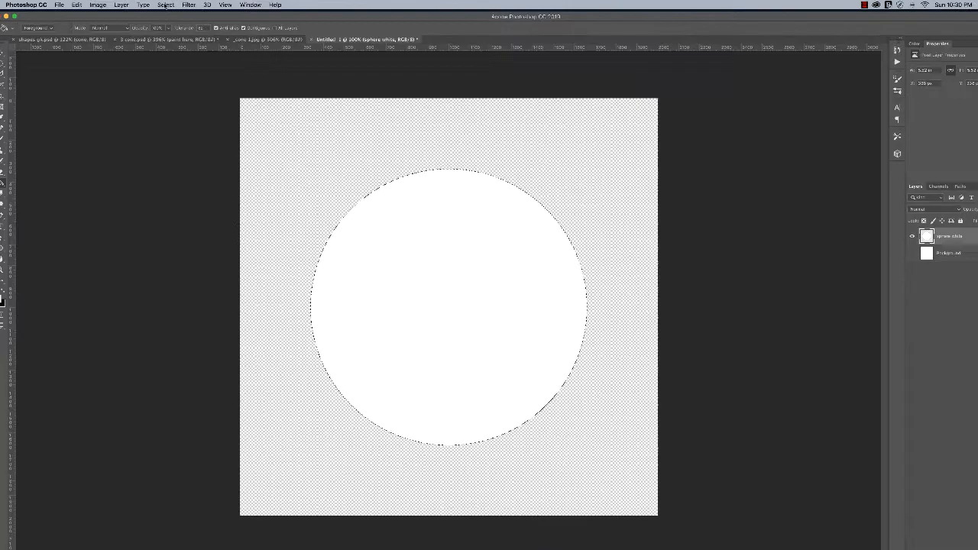
Save the circular selection as a new channel named 'sphere'.
{"action": "left_click", "coordinate": [165, 7]}
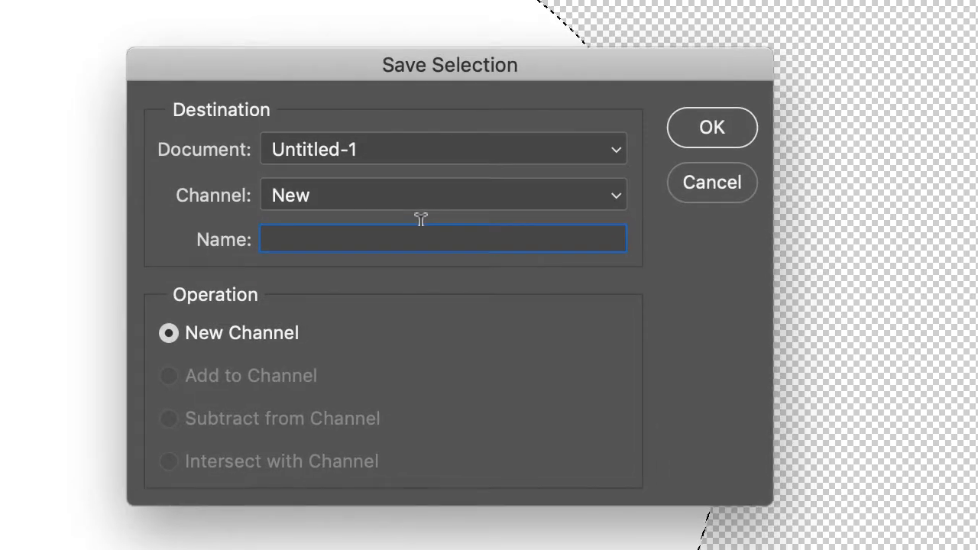
{"action": "type", "text": "sphere"}
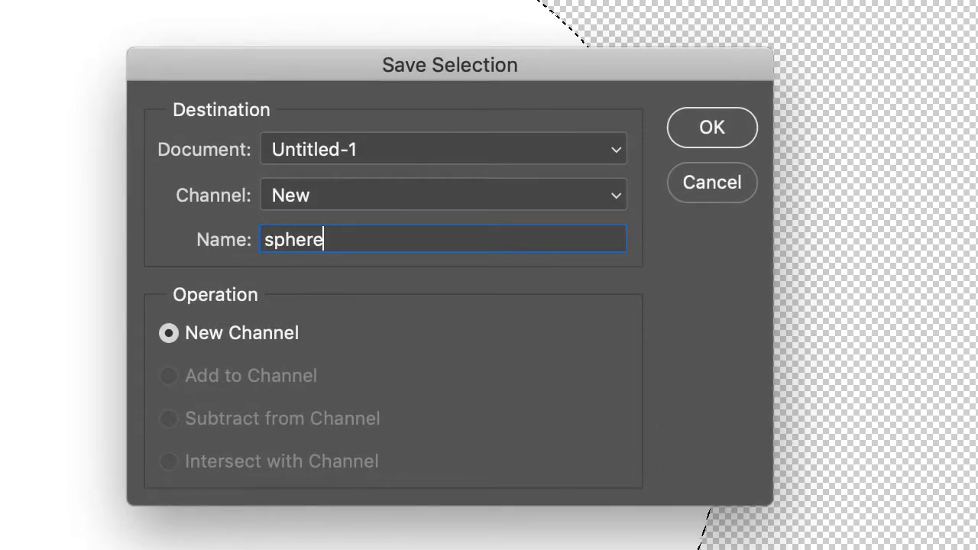
{"action": "left_click", "coordinate": [712, 127]}
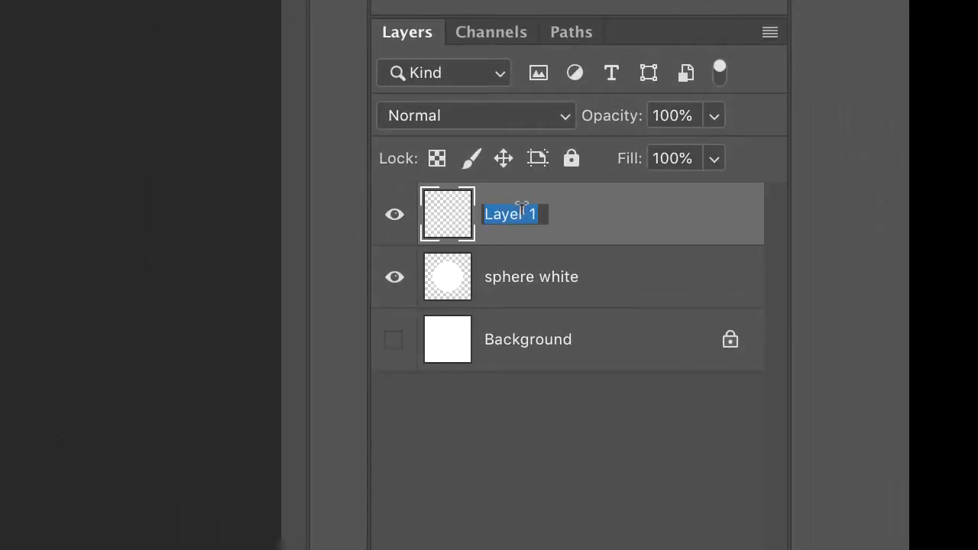
Rename the new layer above sphere white to 'sphere paint'.
{"action": "type", "text": "sp"}
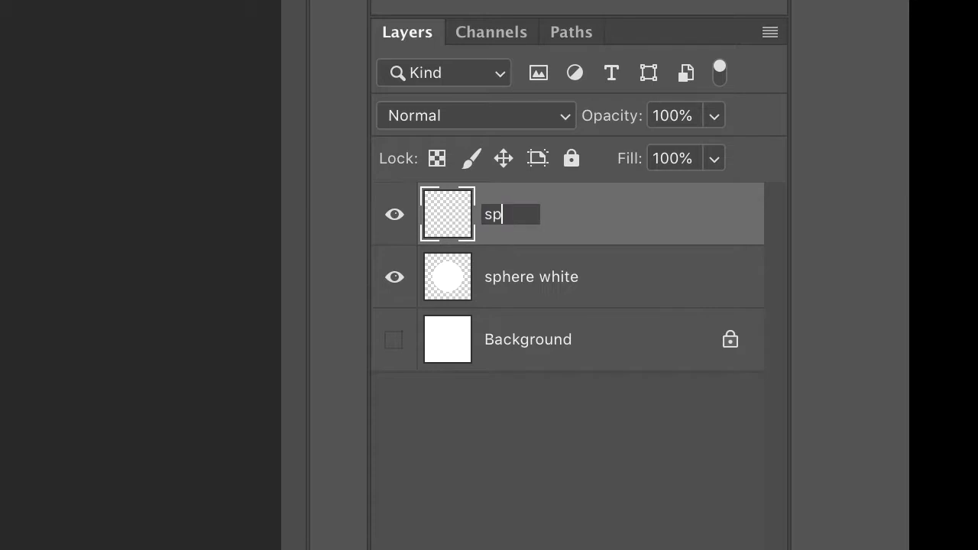
{"action": "type", "text": "here pai"}
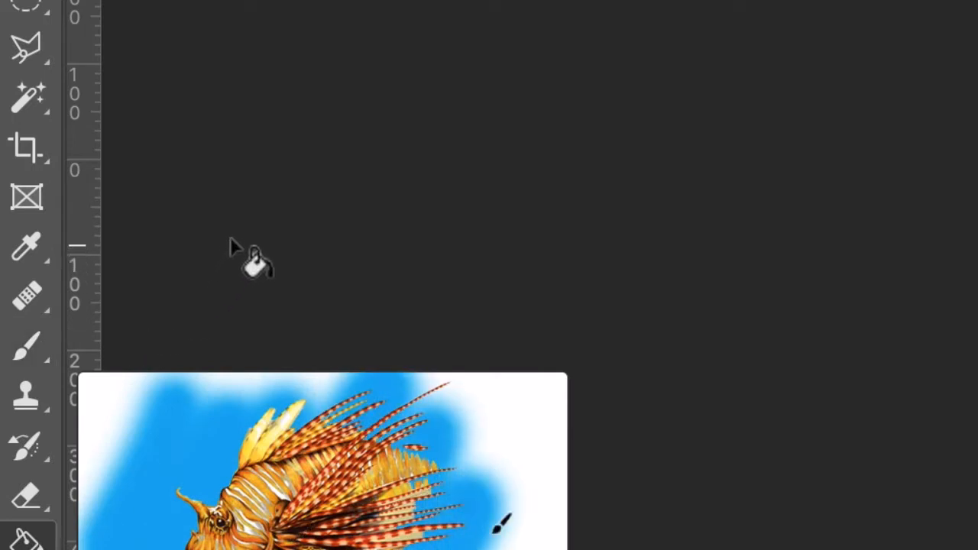
Activate the Brush tool with a soft 13 px, 0% hardness round brush.
{"action": "left_click", "coordinate": [25, 342]}
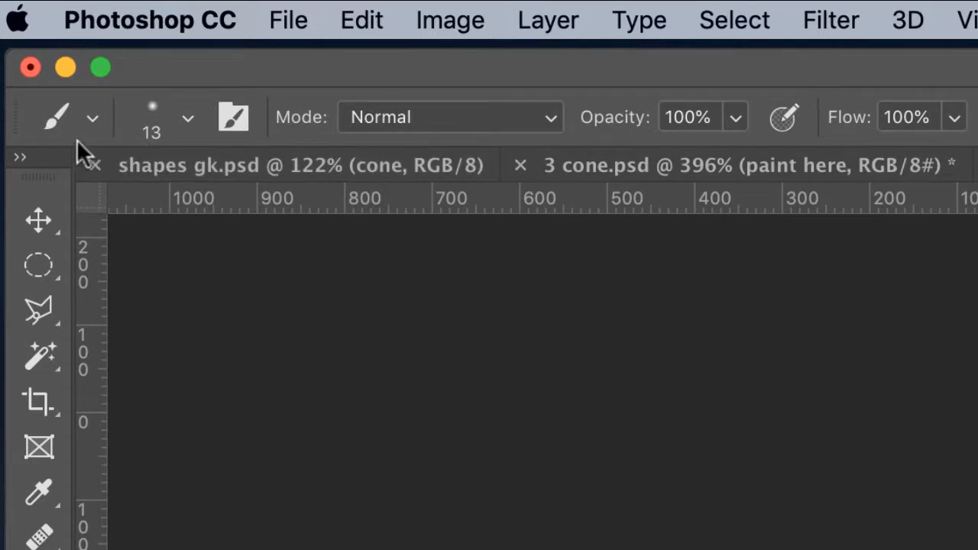
{"action": "mouse_move", "coordinate": [146, 159]}
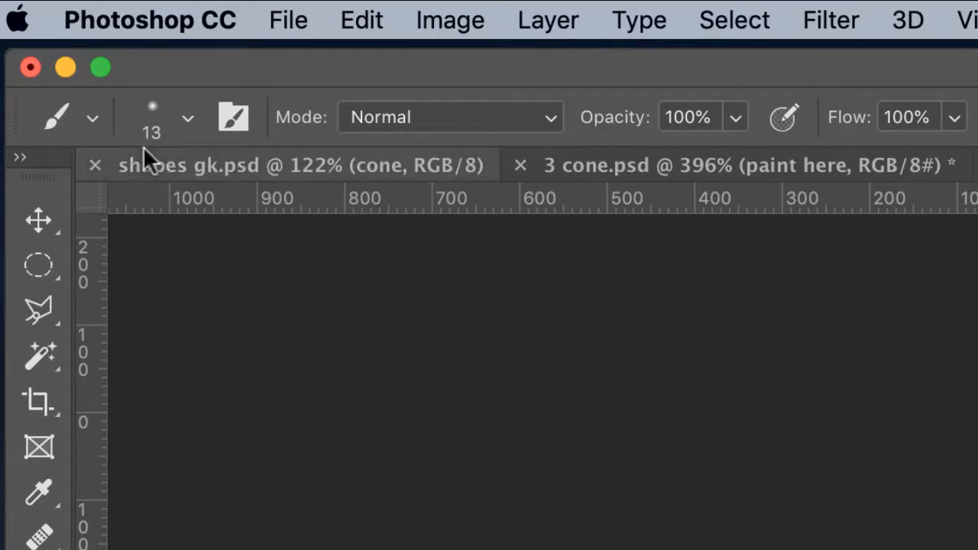
{"action": "mouse_move", "coordinate": [156, 142]}
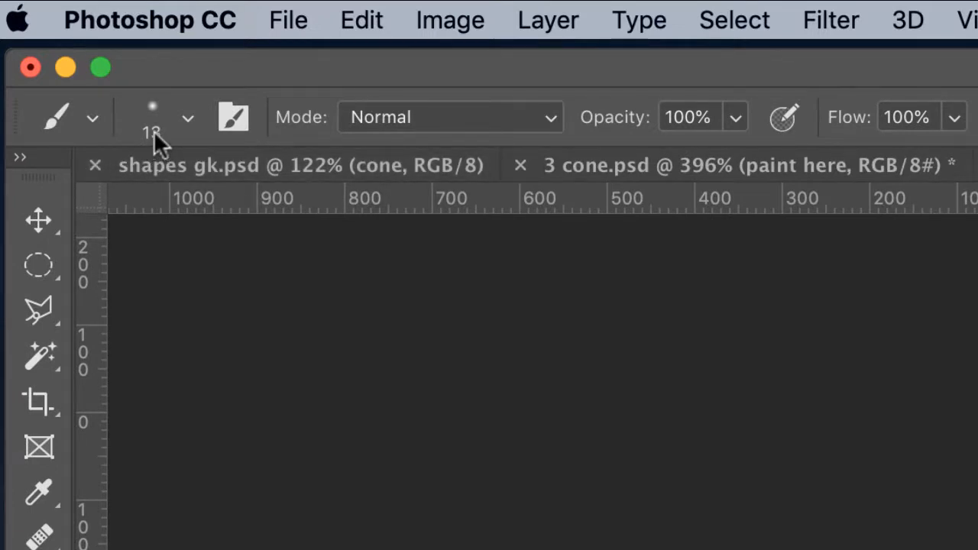
{"action": "mouse_move", "coordinate": [160, 141]}
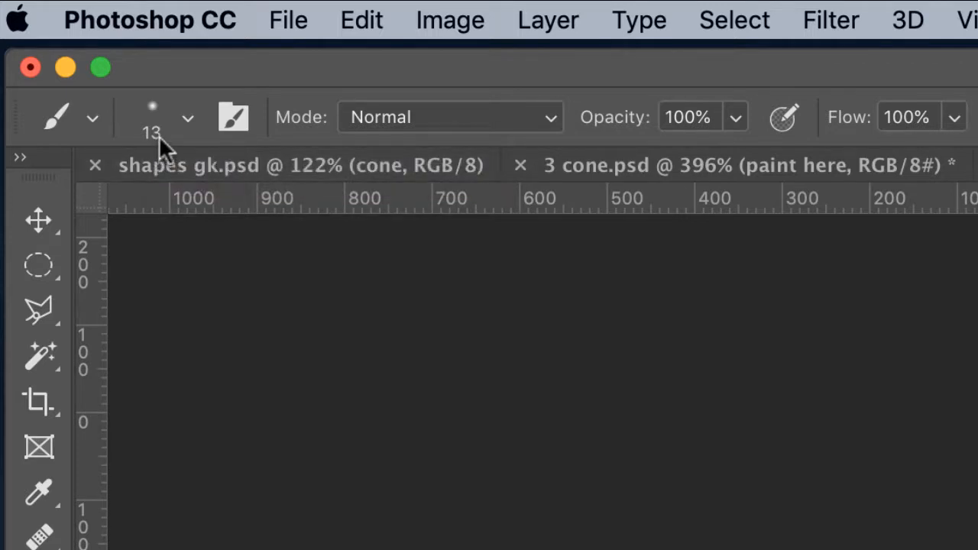
{"action": "mouse_move", "coordinate": [187, 260]}
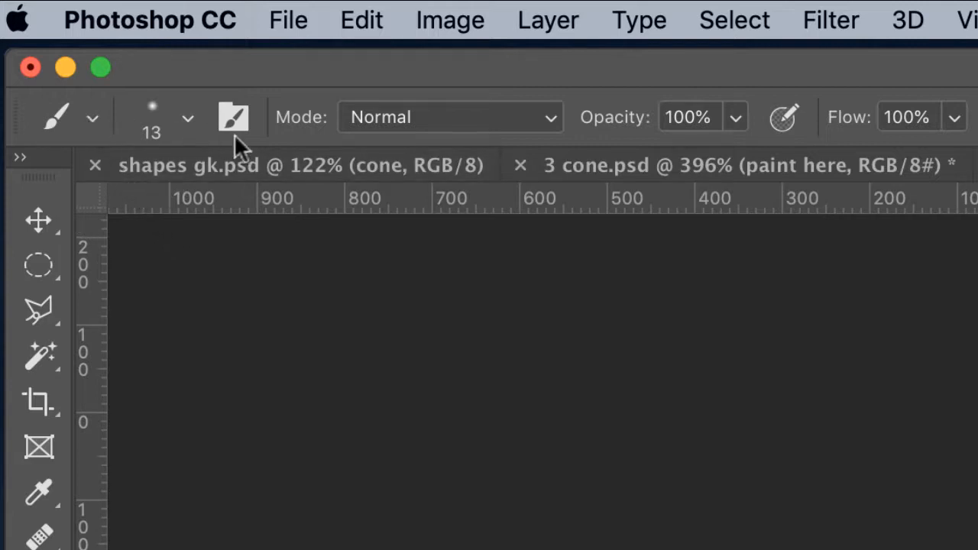
{"action": "mouse_move", "coordinate": [92, 122]}
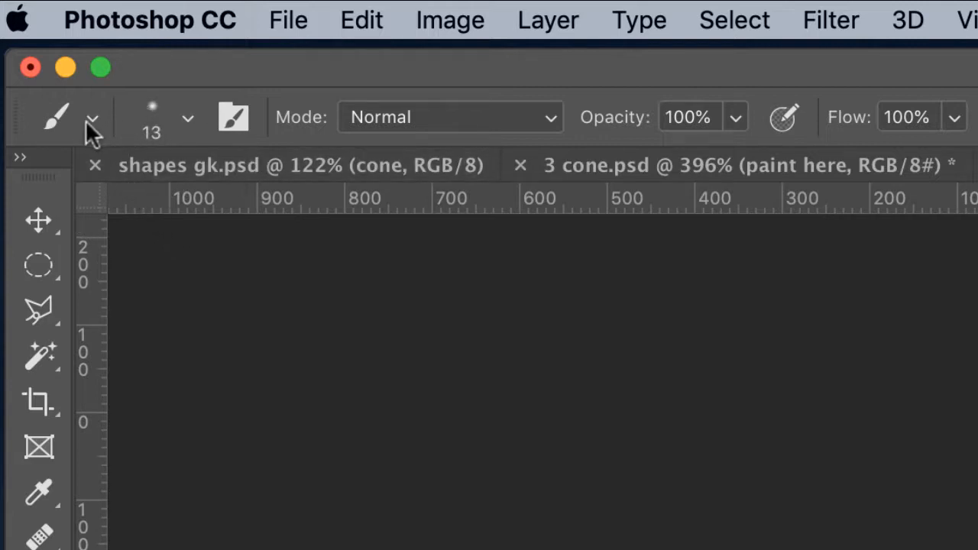
{"action": "left_click", "coordinate": [91, 117]}
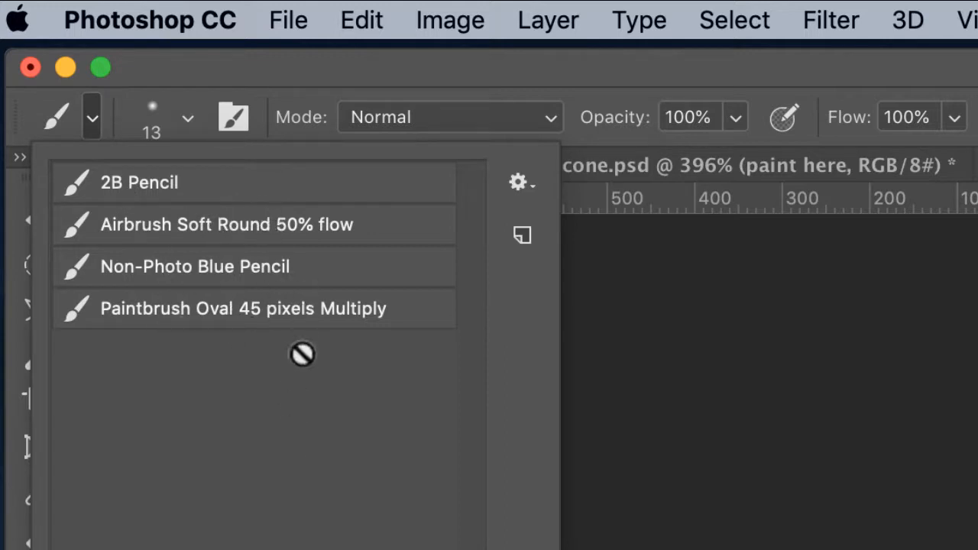
{"action": "mouse_move", "coordinate": [256, 252]}
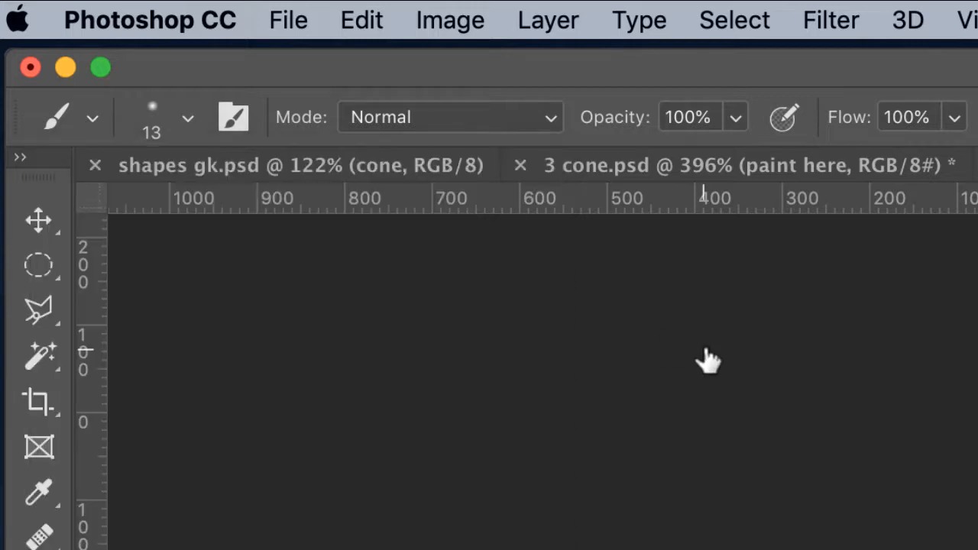
{"action": "mouse_move", "coordinate": [188, 130]}
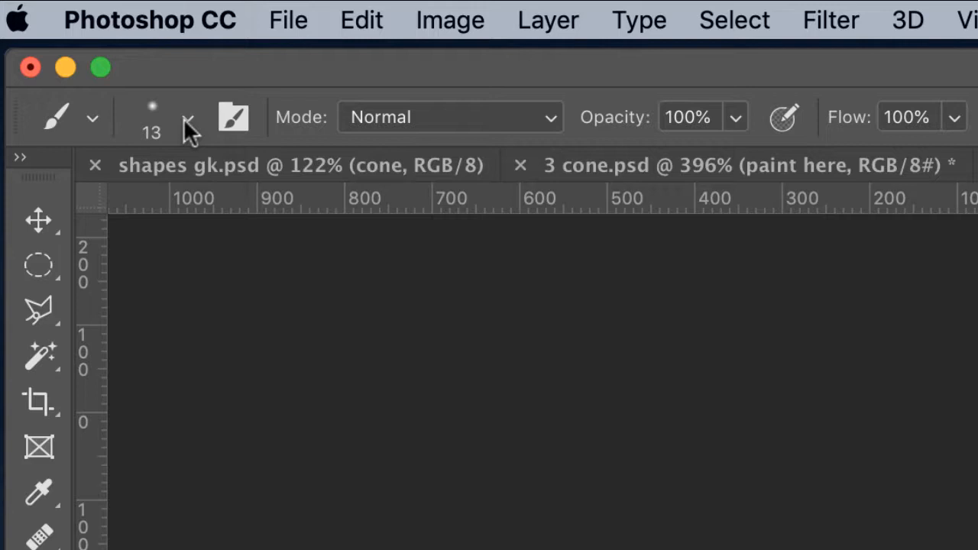
{"action": "left_click", "coordinate": [187, 117]}
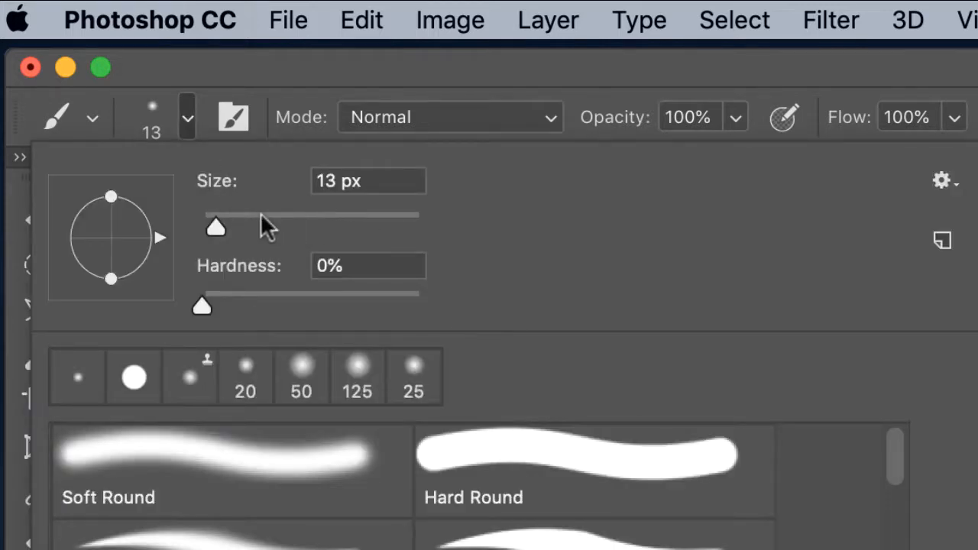
{"action": "mouse_move", "coordinate": [346, 233]}
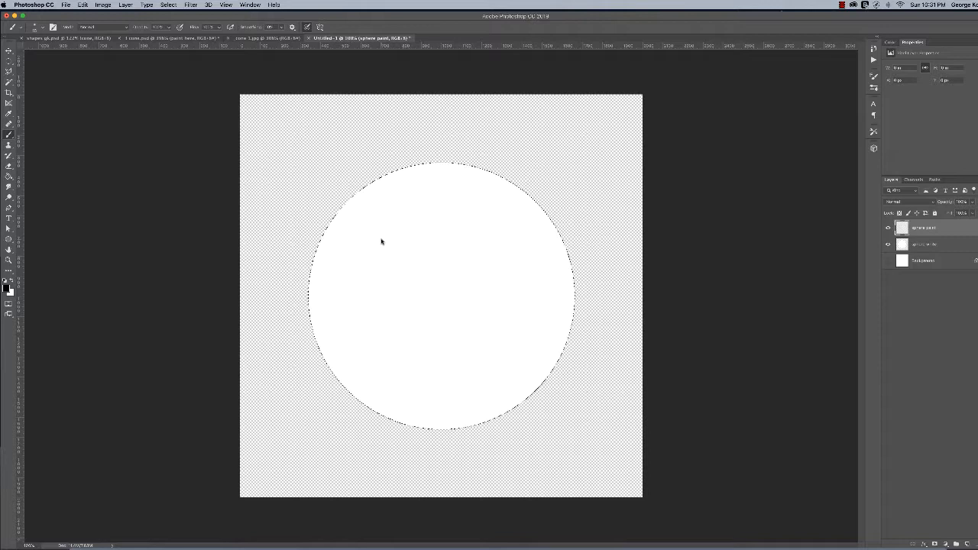
{"action": "mouse_move", "coordinate": [384, 258]}
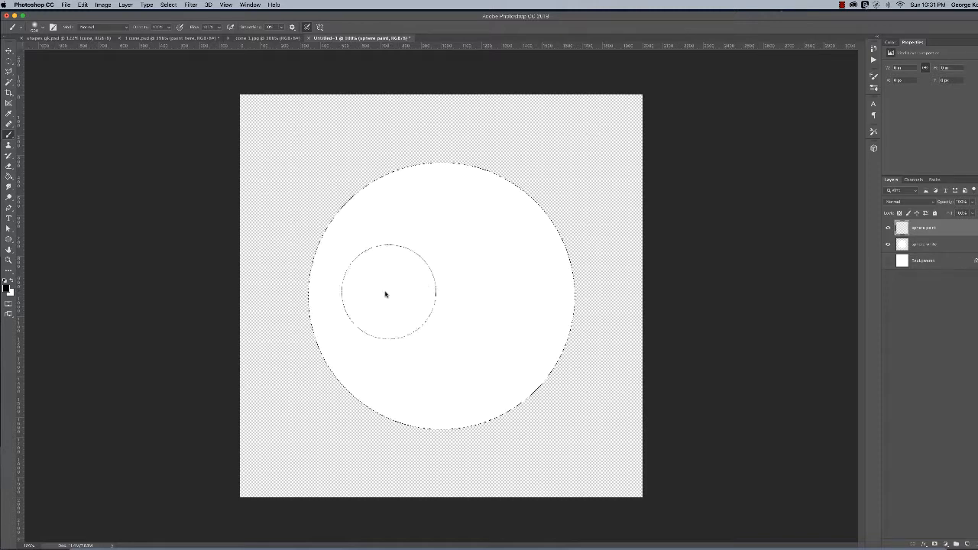
Enlarge the soft brush to 600 px to cover much of the sphere.
{"action": "left_click_drag", "start_coordinate": [386, 295], "coordinate": [493, 293]}
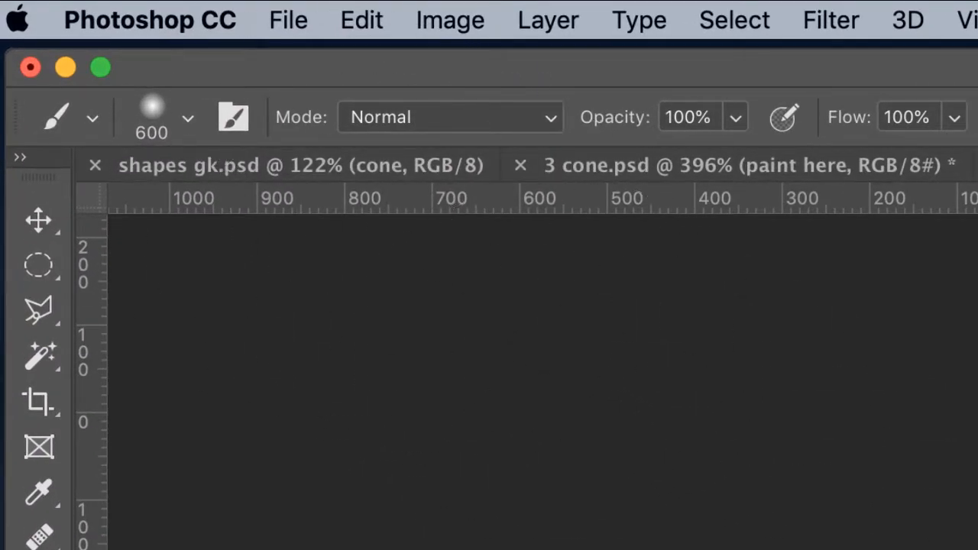
{"action": "mouse_move", "coordinate": [186, 155]}
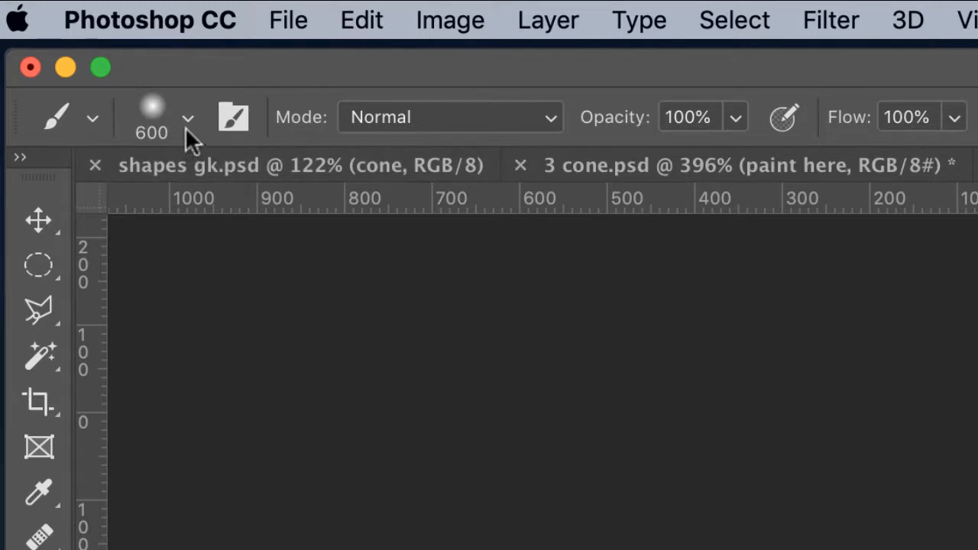
{"action": "mouse_move", "coordinate": [192, 137]}
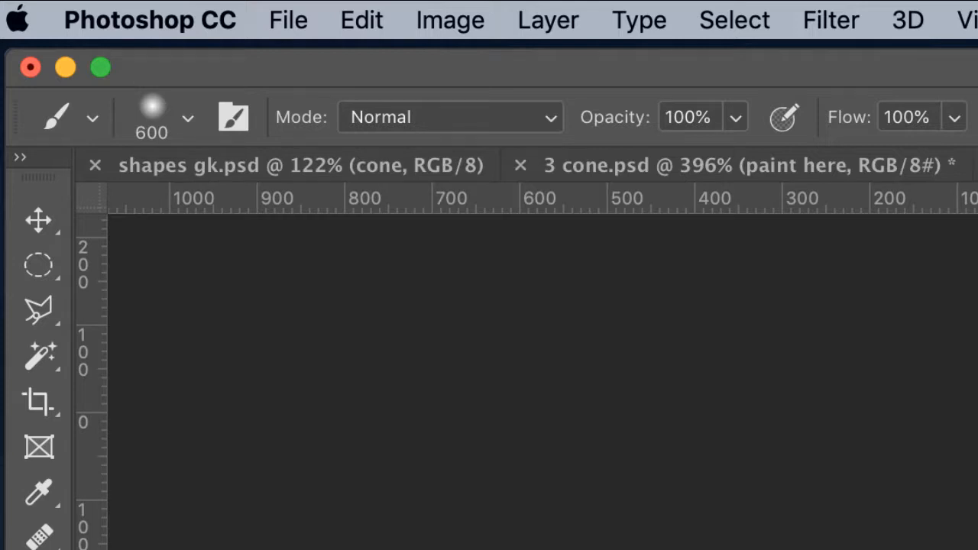
Set the brush opacity to 18% and flow to 16%.
{"action": "left_click", "coordinate": [735, 117]}
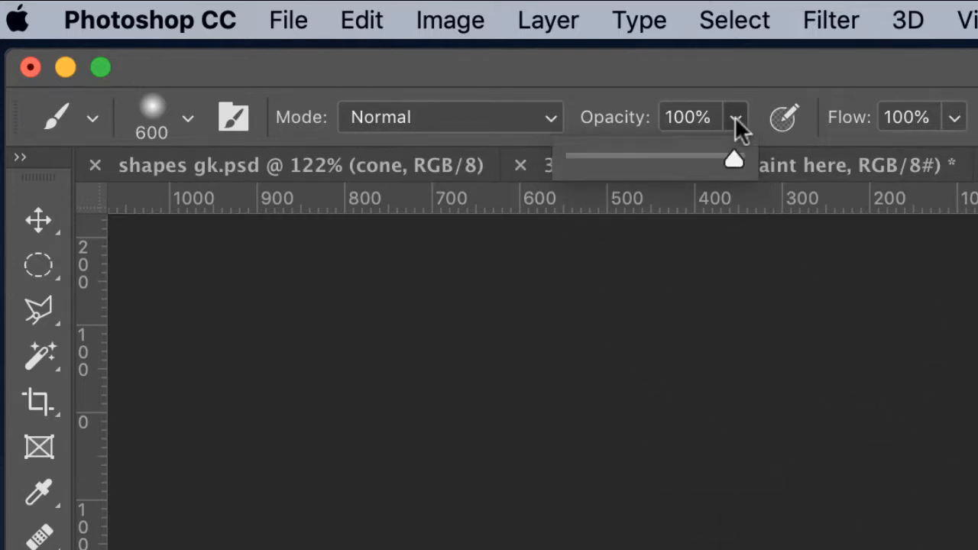
{"action": "left_click_drag", "start_coordinate": [732, 158], "coordinate": [585, 158]}
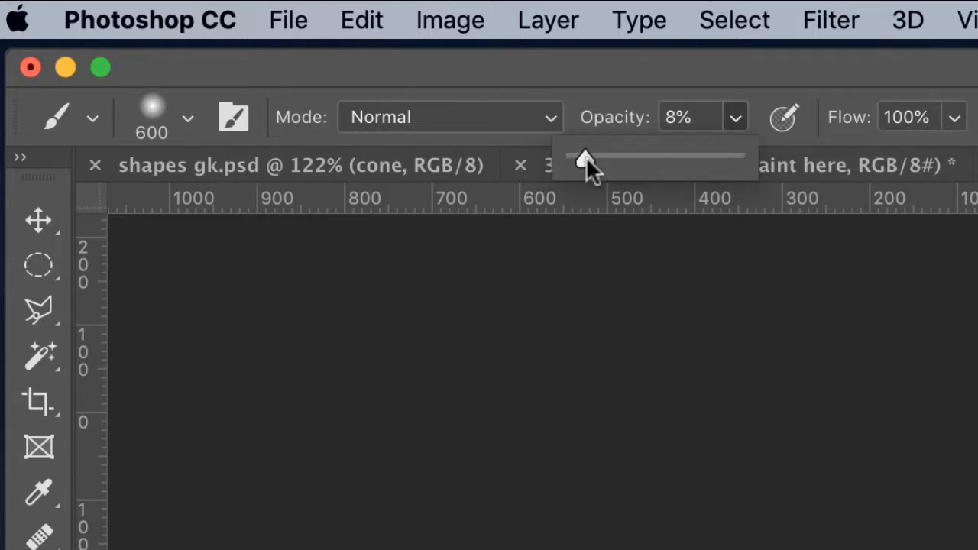
{"action": "left_click_drag", "start_coordinate": [585, 158], "coordinate": [604, 159]}
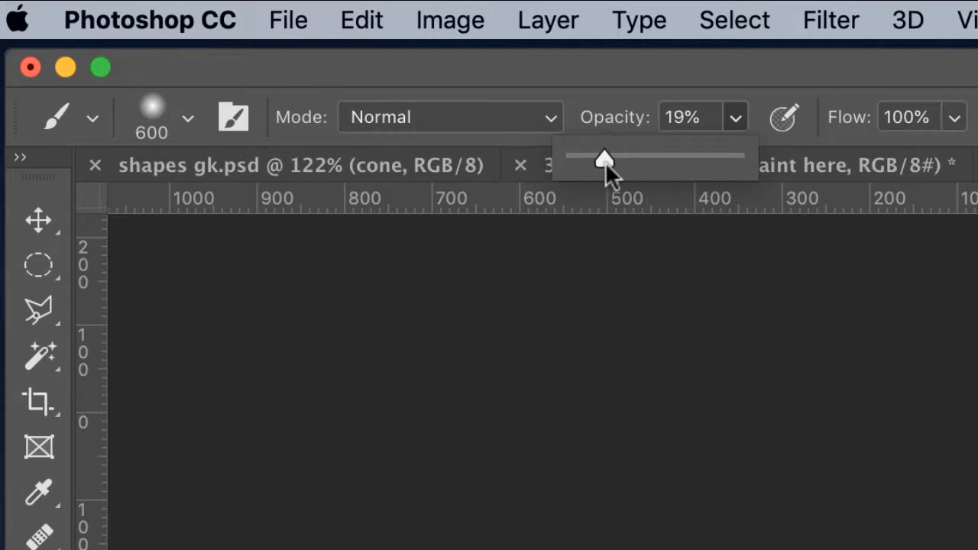
{"action": "left_click_drag", "start_coordinate": [605, 158], "coordinate": [602, 158]}
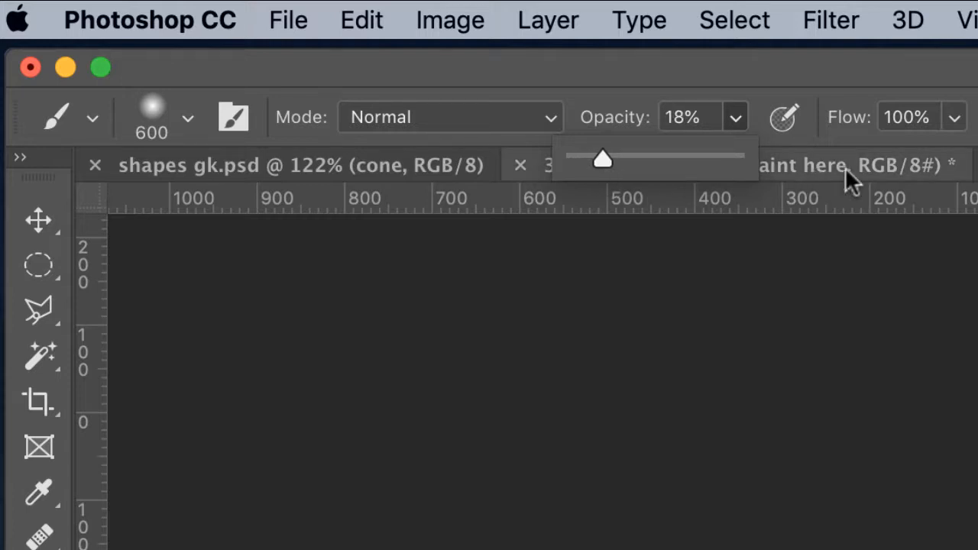
{"action": "mouse_move", "coordinate": [958, 124]}
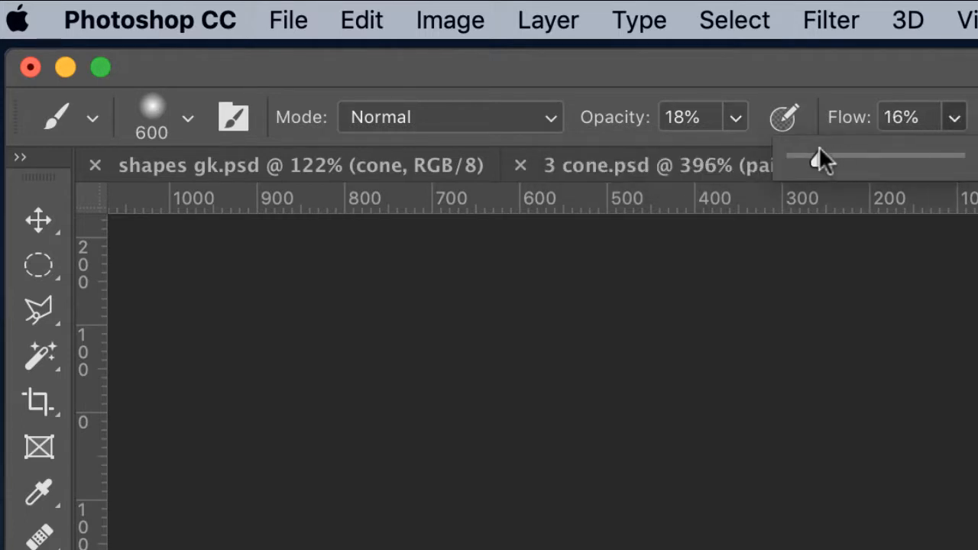
{"action": "left_click_drag", "start_coordinate": [821, 157], "coordinate": [806, 161]}
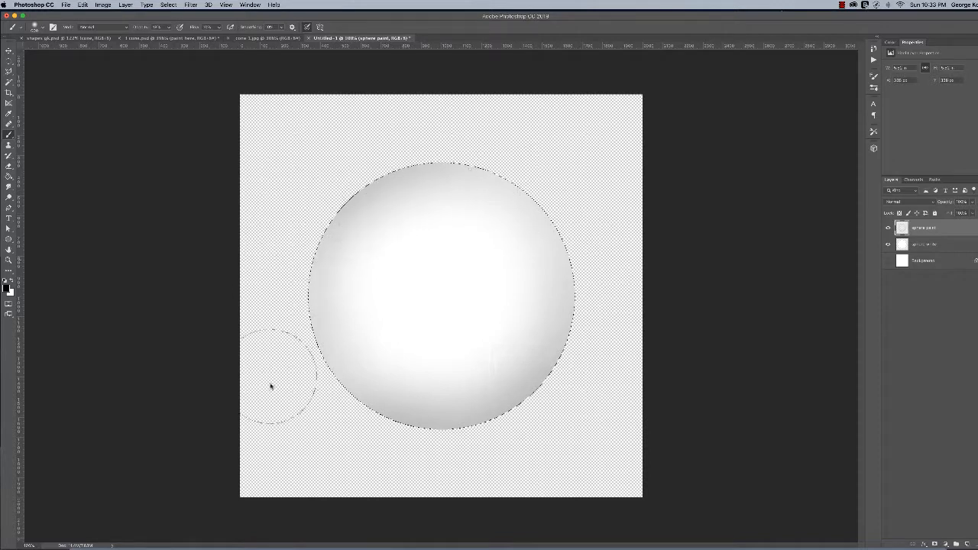
{"action": "mouse_move", "coordinate": [265, 145]}
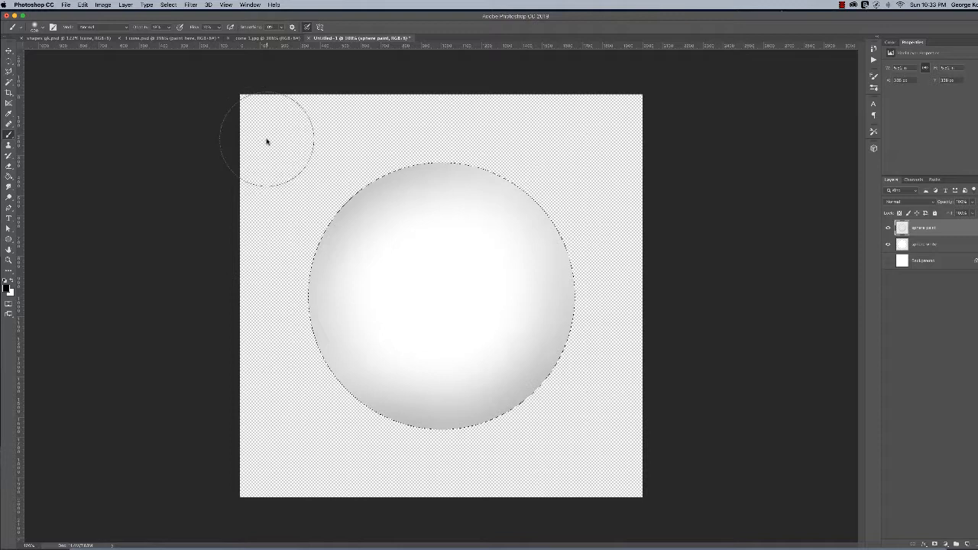
Paint soft grey shading along the upper edge of the sphere.
{"action": "left_click_drag", "start_coordinate": [266, 142], "coordinate": [329, 241]}
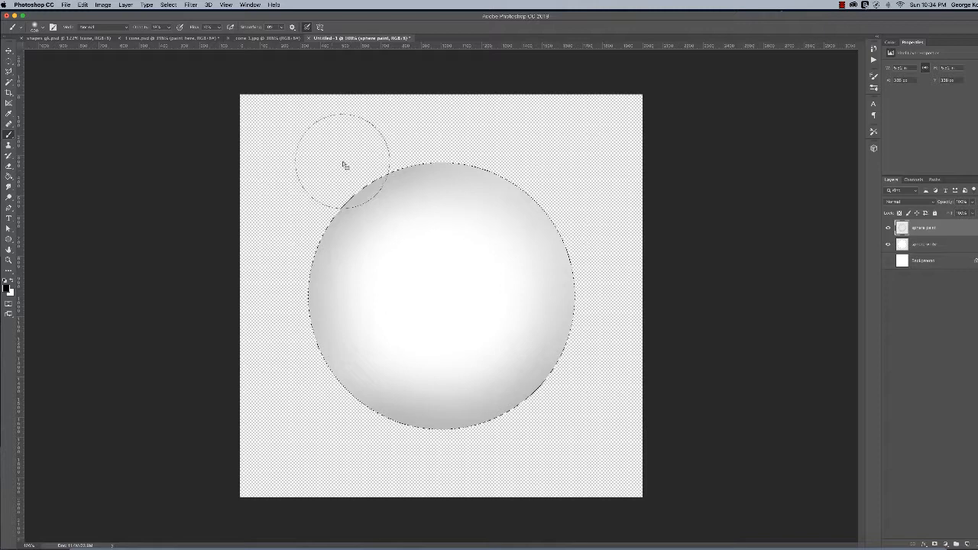
{"action": "mouse_move", "coordinate": [282, 283]}
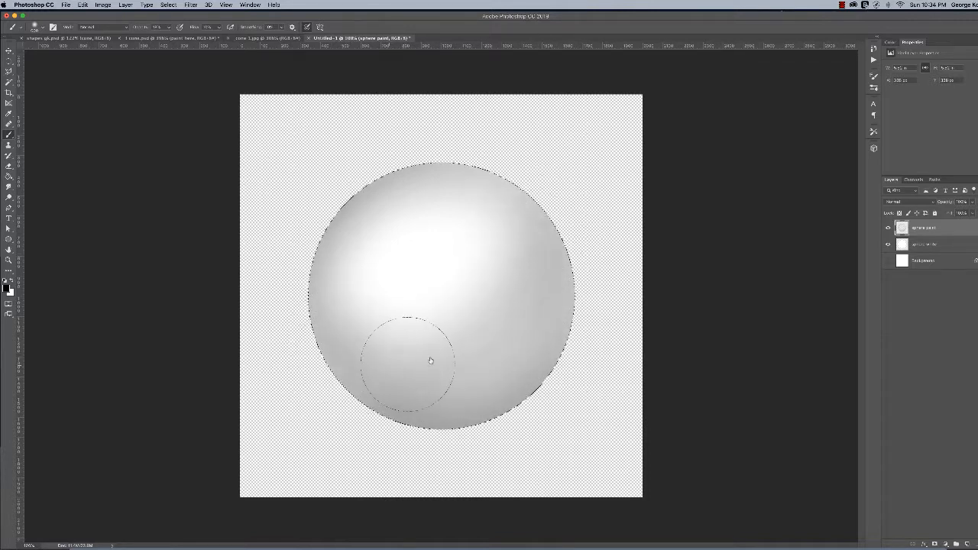
Brush low-opacity black across the lower part of the sphere to darken it.
{"action": "left_click_drag", "start_coordinate": [431, 360], "coordinate": [455, 354]}
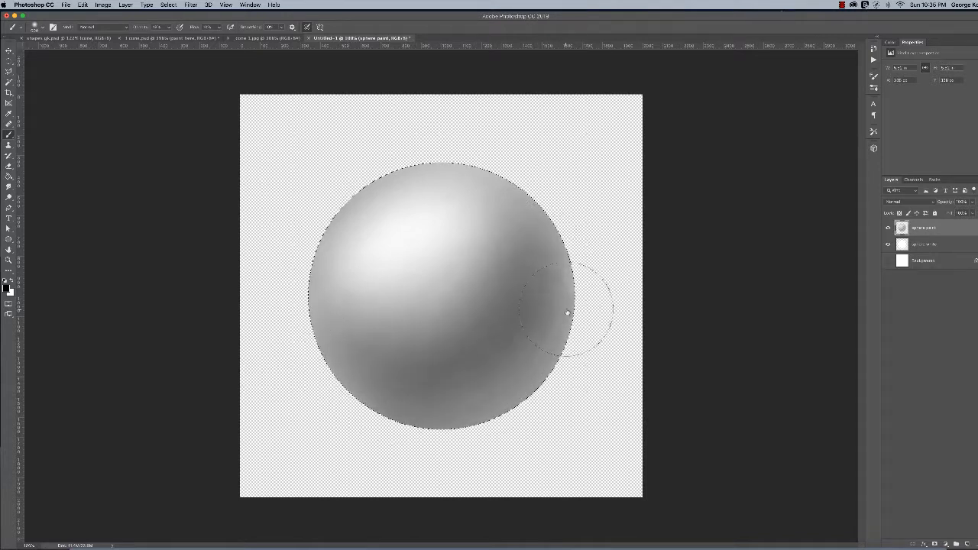
Paint grey shading around the upper-left highlight and along the sphere's right side.
{"action": "left_click_drag", "start_coordinate": [566, 314], "coordinate": [421, 265]}
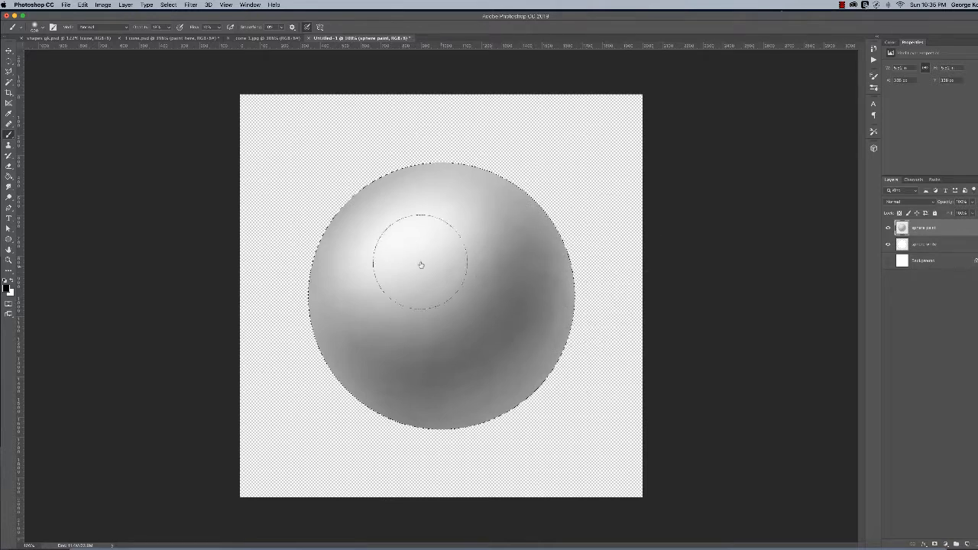
{"action": "left_click_drag", "start_coordinate": [421, 265], "coordinate": [404, 258]}
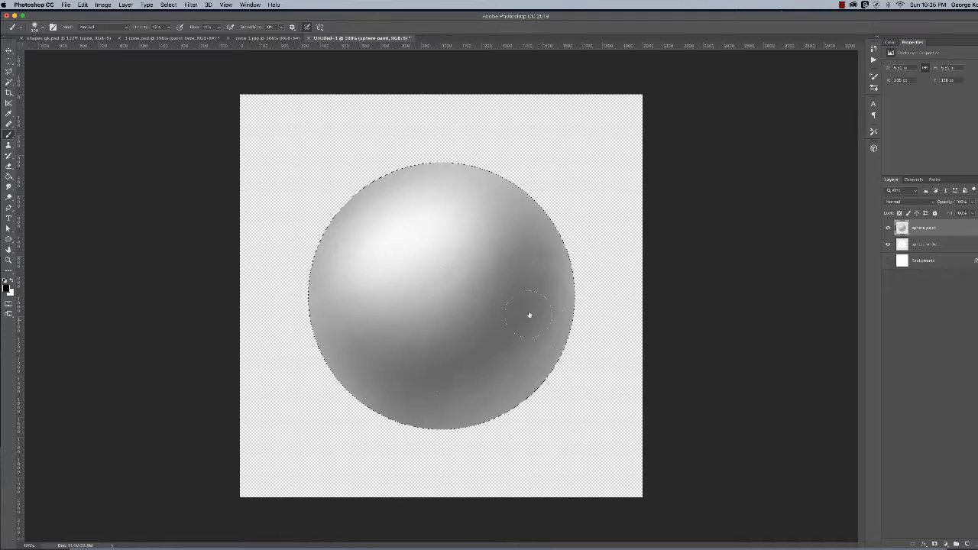
{"action": "left_click_drag", "start_coordinate": [530, 315], "coordinate": [513, 366]}
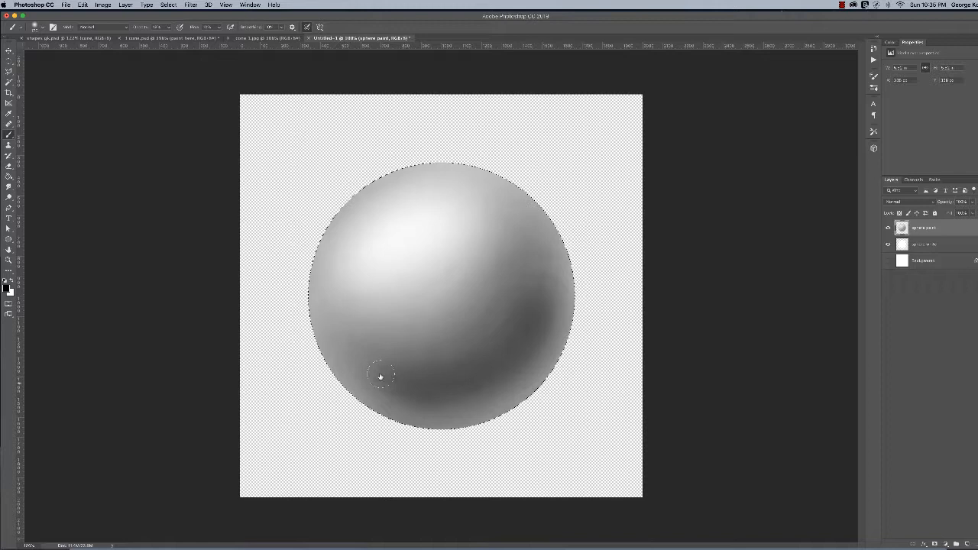
{"action": "left_click_drag", "start_coordinate": [380, 376], "coordinate": [445, 409]}
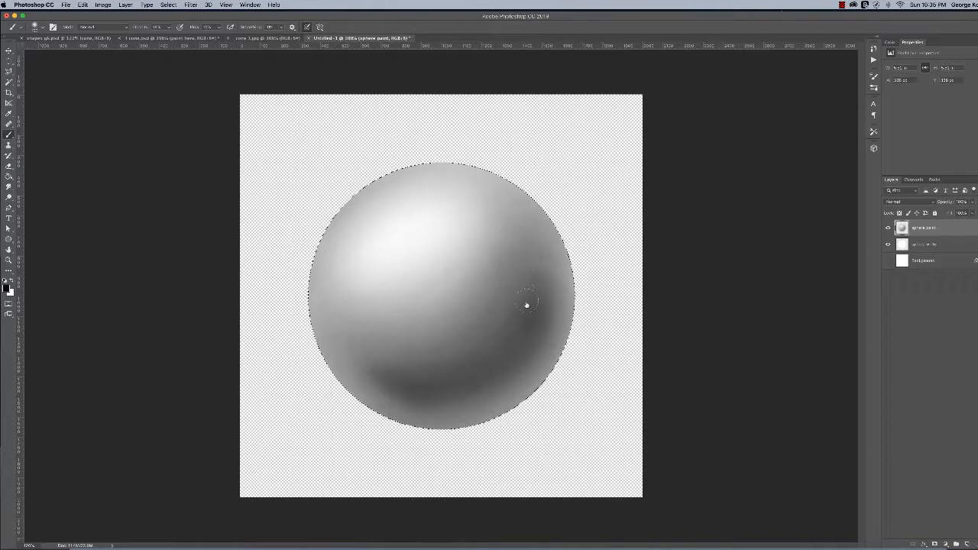
{"action": "left_click_drag", "start_coordinate": [526, 305], "coordinate": [465, 381]}
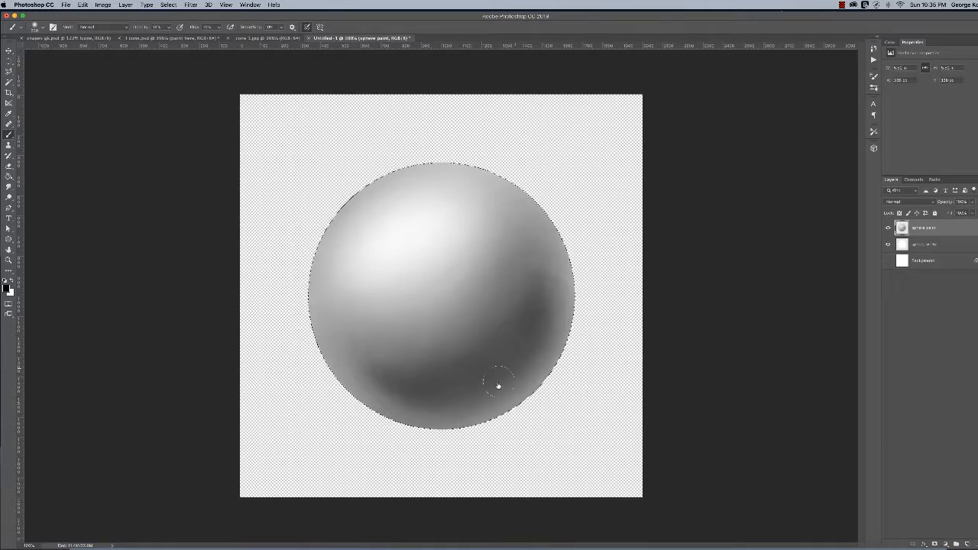
{"action": "left_click_drag", "start_coordinate": [499, 386], "coordinate": [537, 337]}
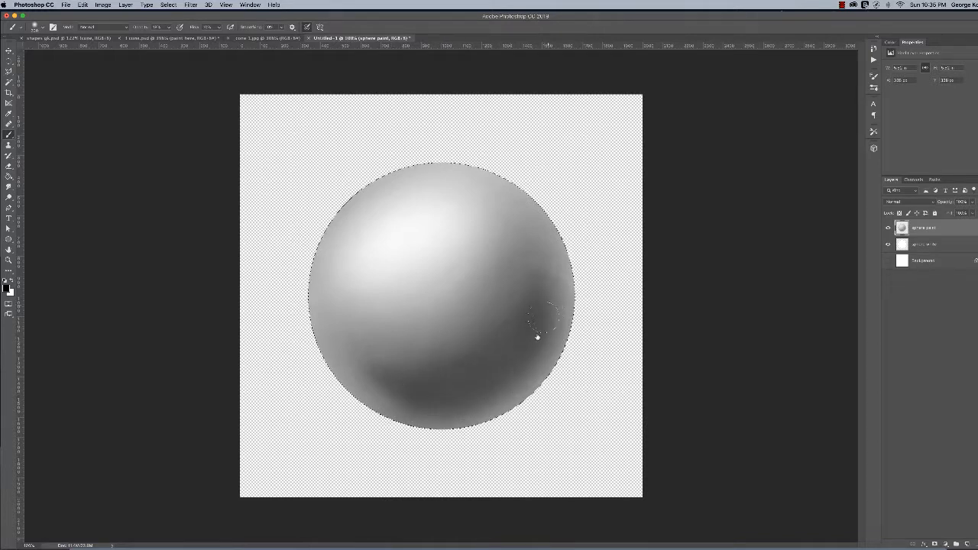
{"action": "left_click_drag", "start_coordinate": [537, 338], "coordinate": [509, 311]}
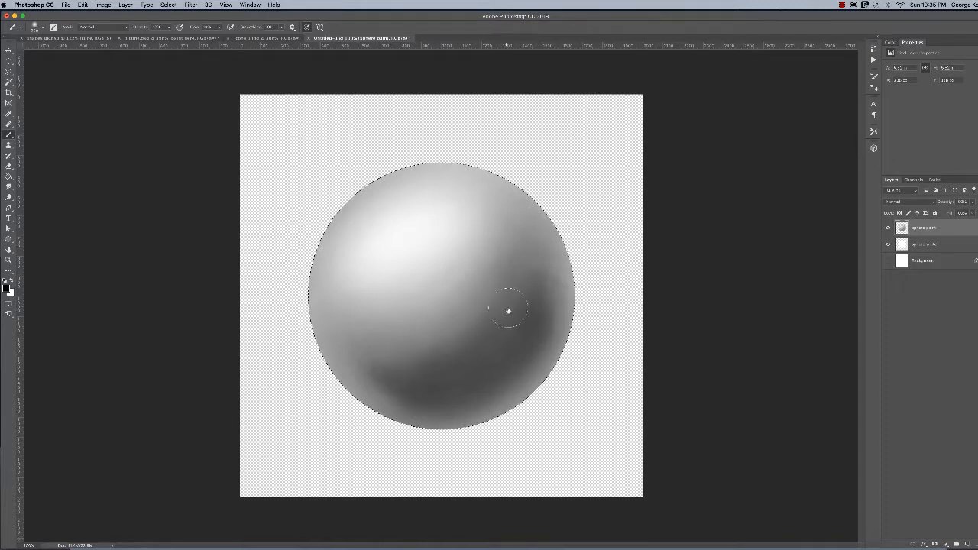
{"action": "left_click_drag", "start_coordinate": [509, 311], "coordinate": [478, 320]}
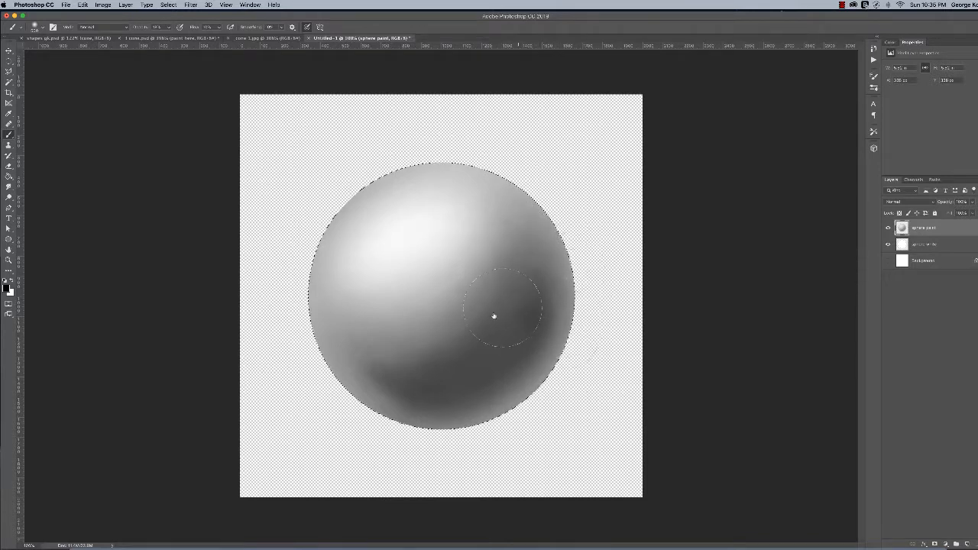
Build shadow across the sphere's centre, bottom edge and upper-right edge, blending into the highlight.
{"action": "left_click_drag", "start_coordinate": [494, 316], "coordinate": [405, 395]}
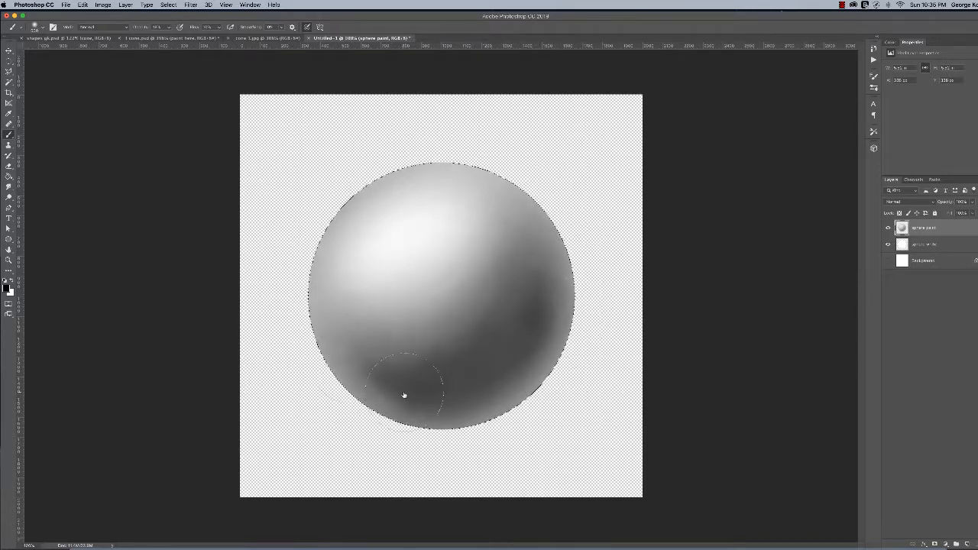
{"action": "left_click_drag", "start_coordinate": [405, 395], "coordinate": [378, 396]}
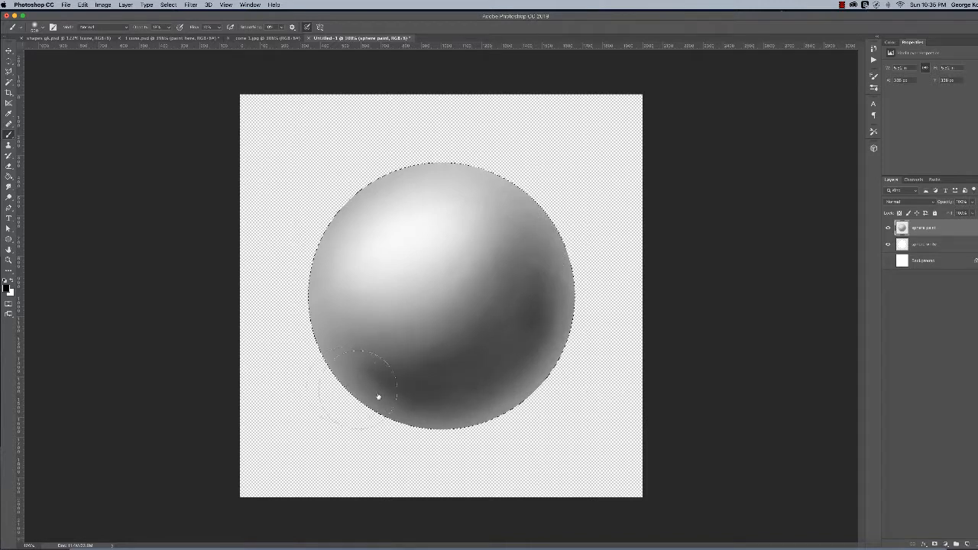
{"action": "left_click_drag", "start_coordinate": [378, 398], "coordinate": [453, 422]}
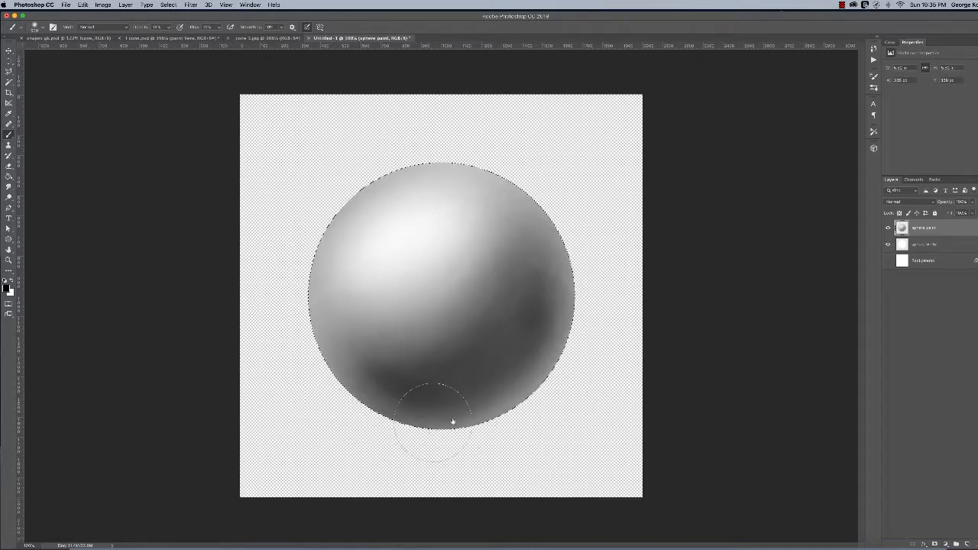
{"action": "left_click_drag", "start_coordinate": [453, 423], "coordinate": [417, 394]}
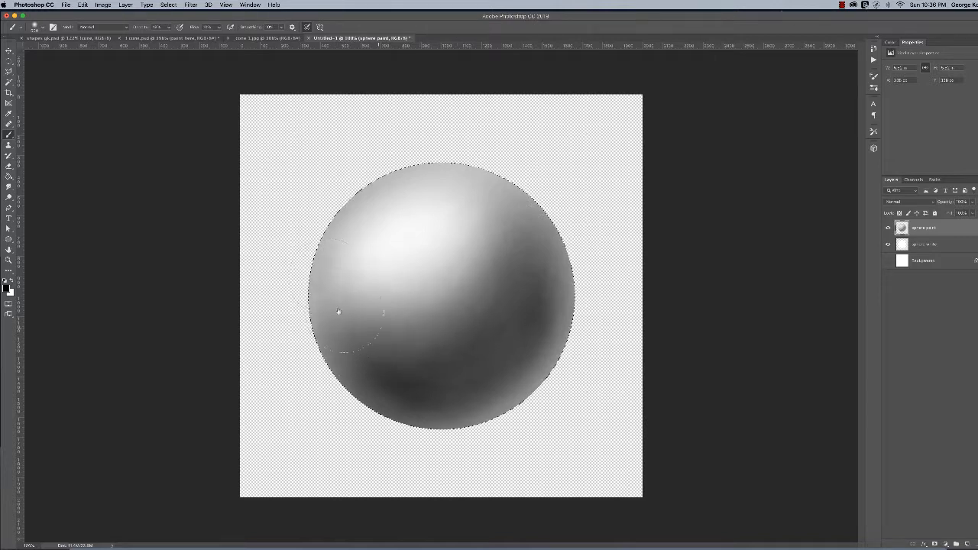
{"action": "left_click_drag", "start_coordinate": [338, 311], "coordinate": [487, 253]}
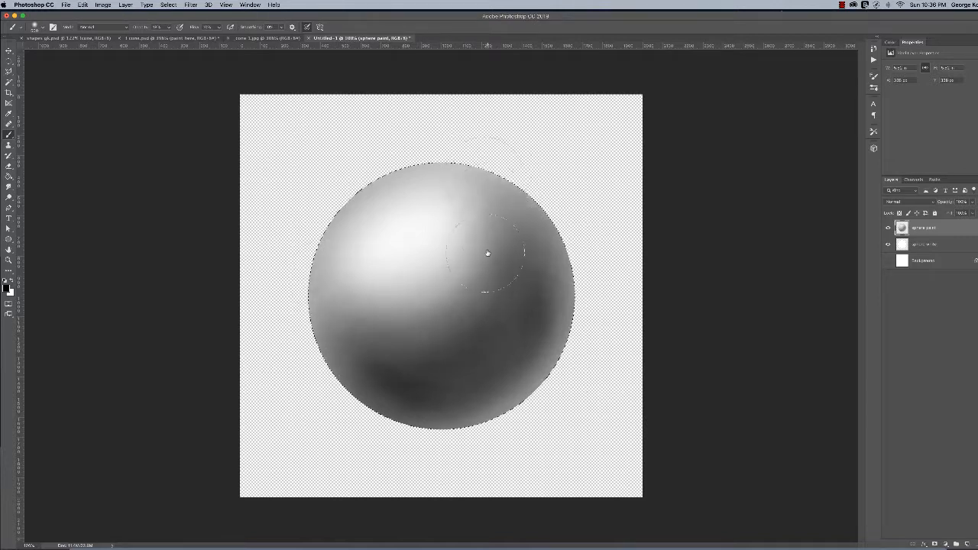
{"action": "left_click_drag", "start_coordinate": [487, 253], "coordinate": [576, 253]}
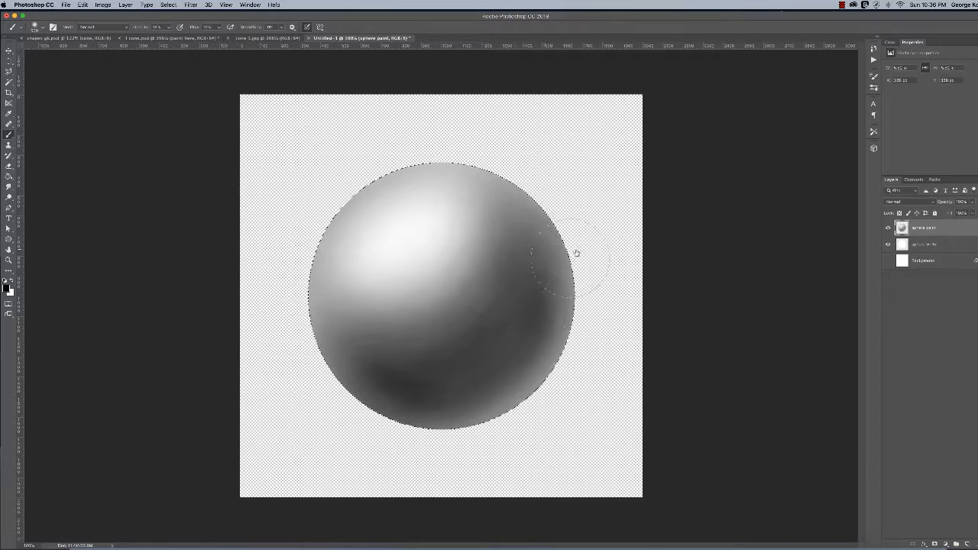
{"action": "left_click_drag", "start_coordinate": [577, 252], "coordinate": [596, 294]}
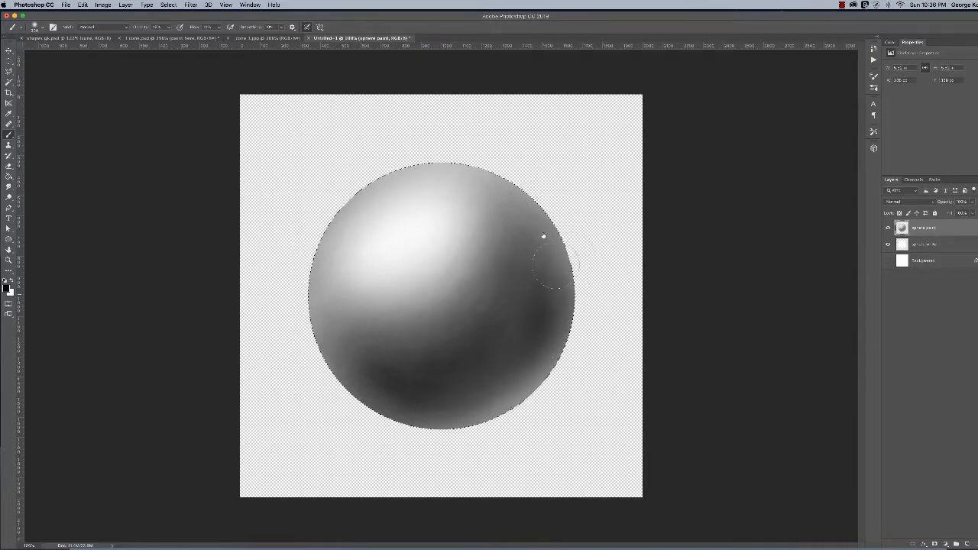
{"action": "left_click_drag", "start_coordinate": [544, 237], "coordinate": [516, 202]}
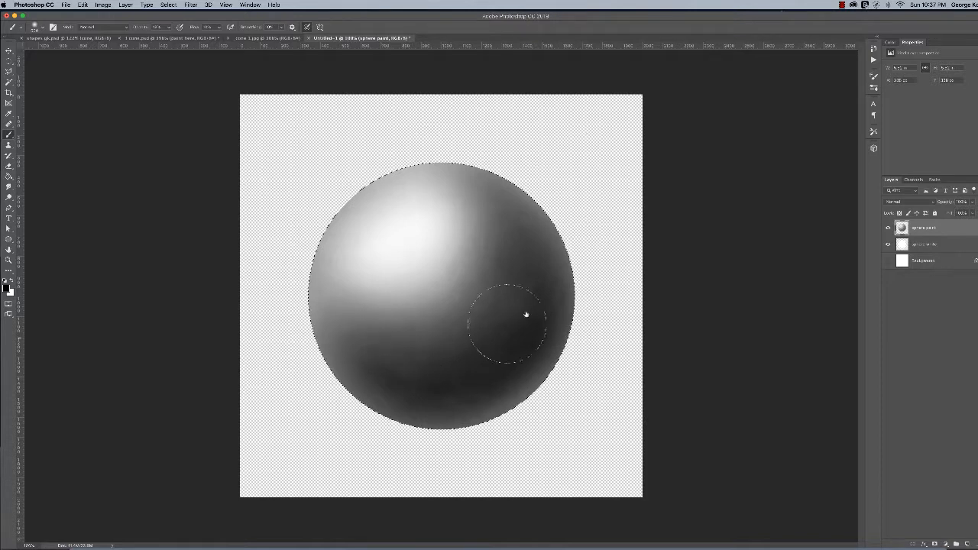
Brush another dark grey stroke over the sphere's right centre to deepen the shadow.
{"action": "left_click_drag", "start_coordinate": [526, 315], "coordinate": [493, 284]}
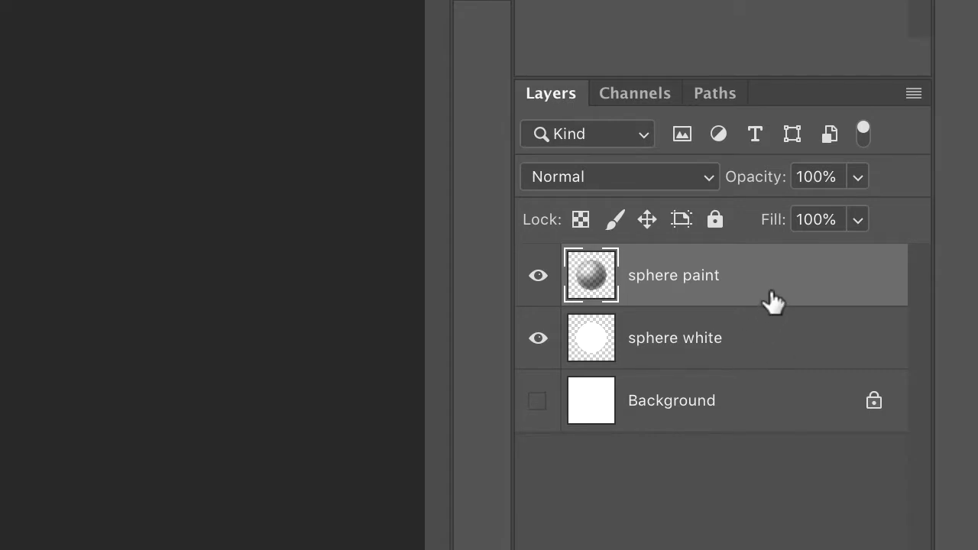
{"action": "mouse_move", "coordinate": [762, 352]}
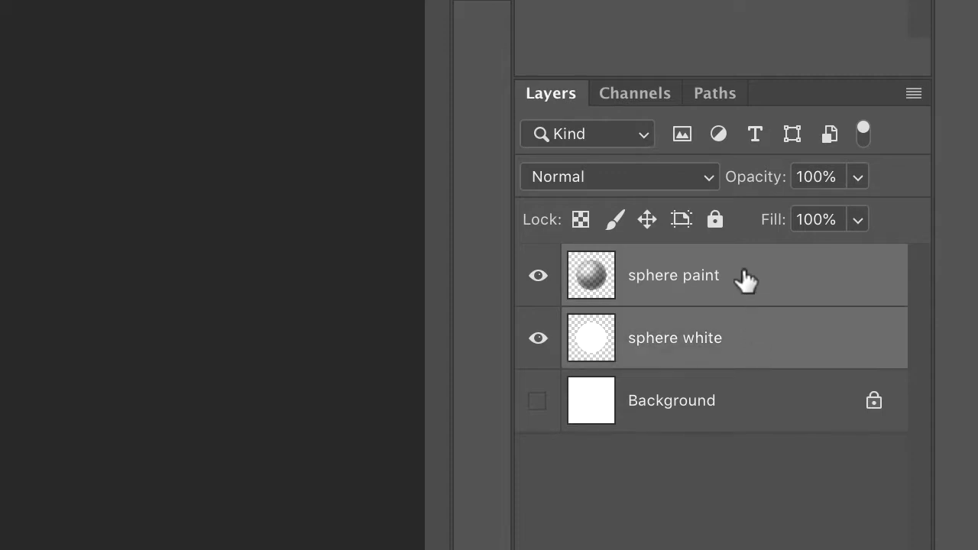
{"action": "mouse_move", "coordinate": [745, 357]}
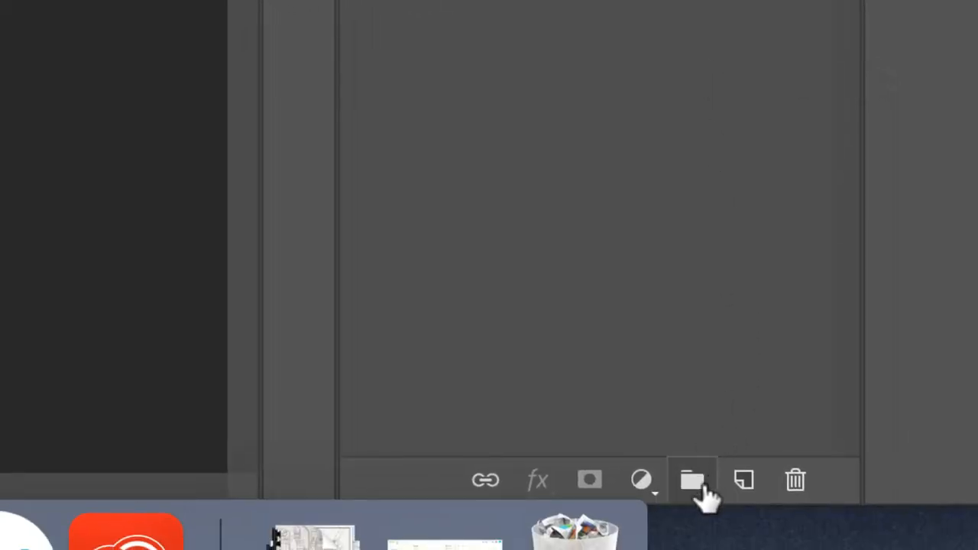
{"action": "mouse_move", "coordinate": [692, 480]}
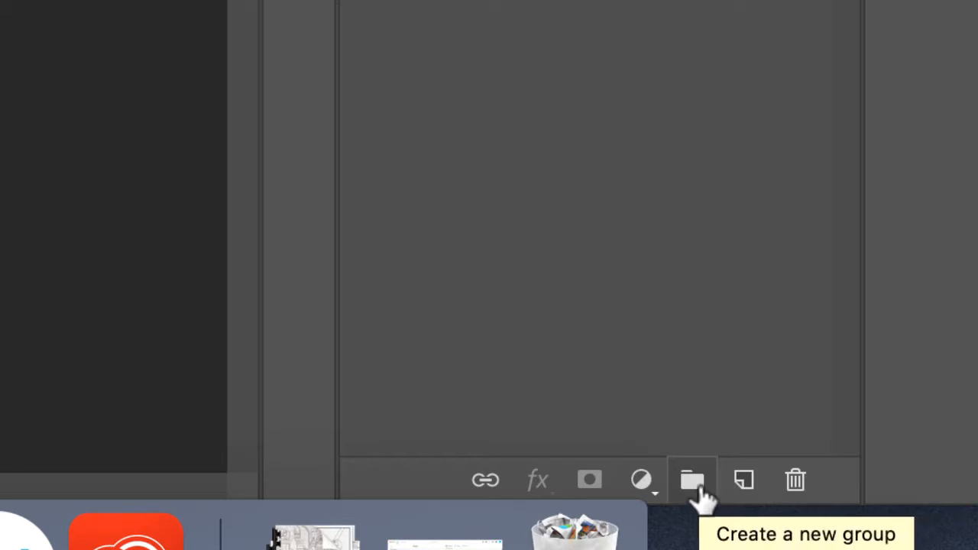
Group 'sphere paint' and 'sphere white', name the group 'sphere', and collapse it.
{"action": "left_click", "coordinate": [704, 480]}
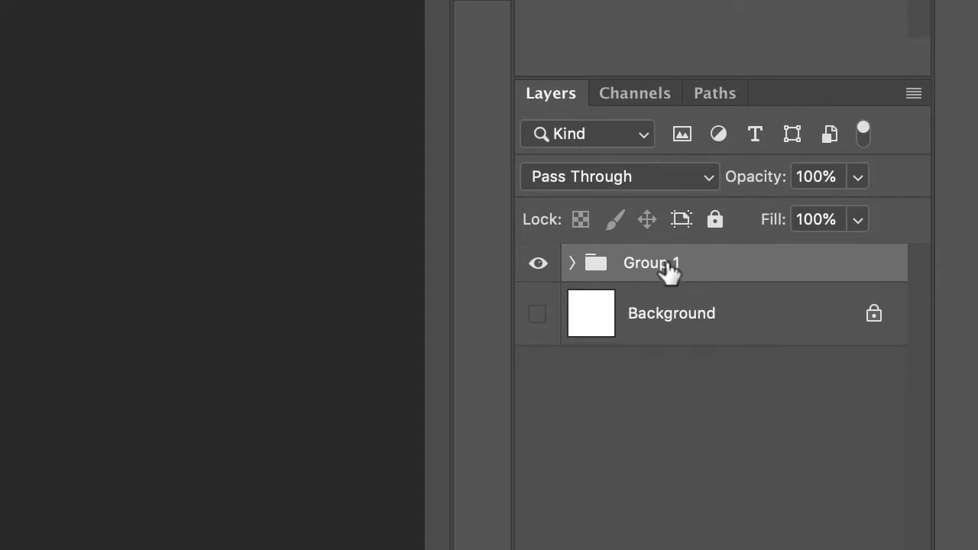
{"action": "double_click", "coordinate": [651, 263]}
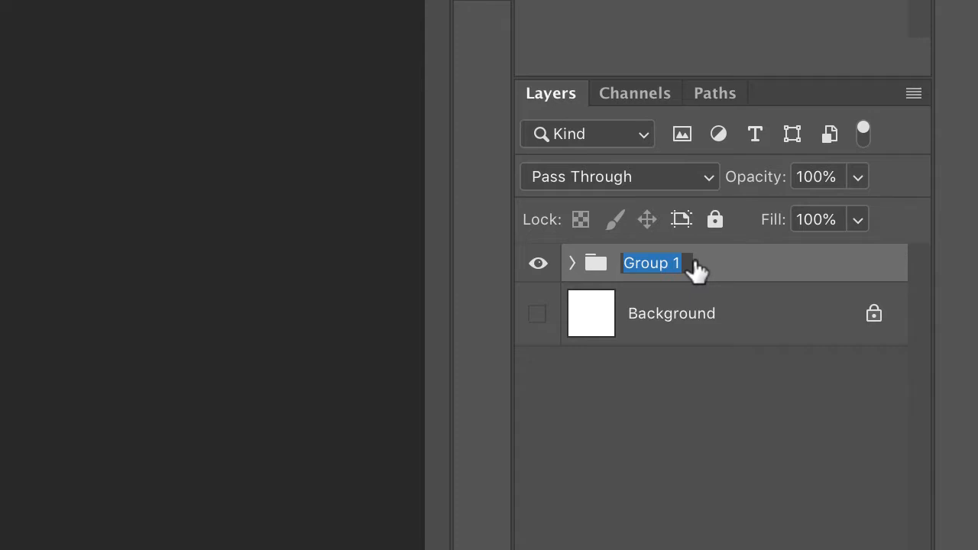
{"action": "type", "text": "sphere"}
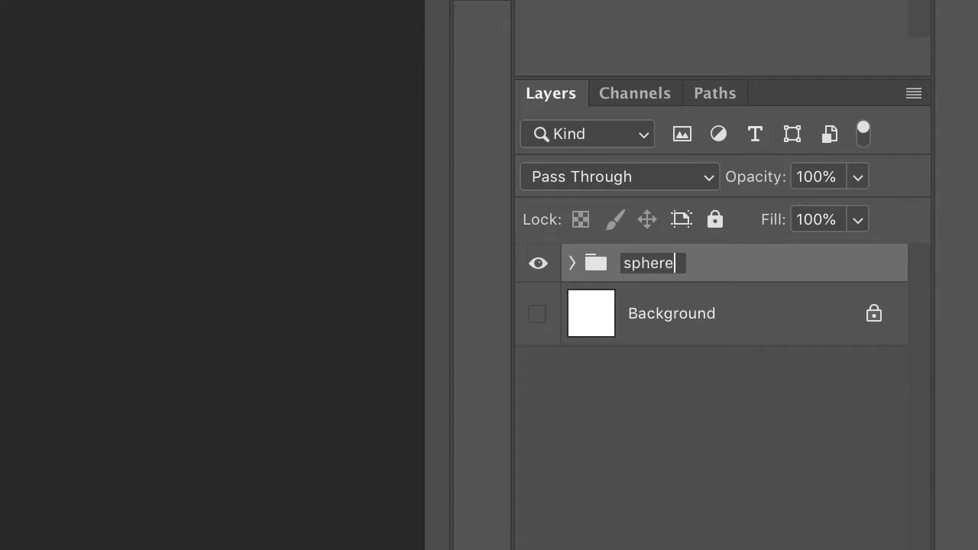
{"action": "key", "text": "Enter"}
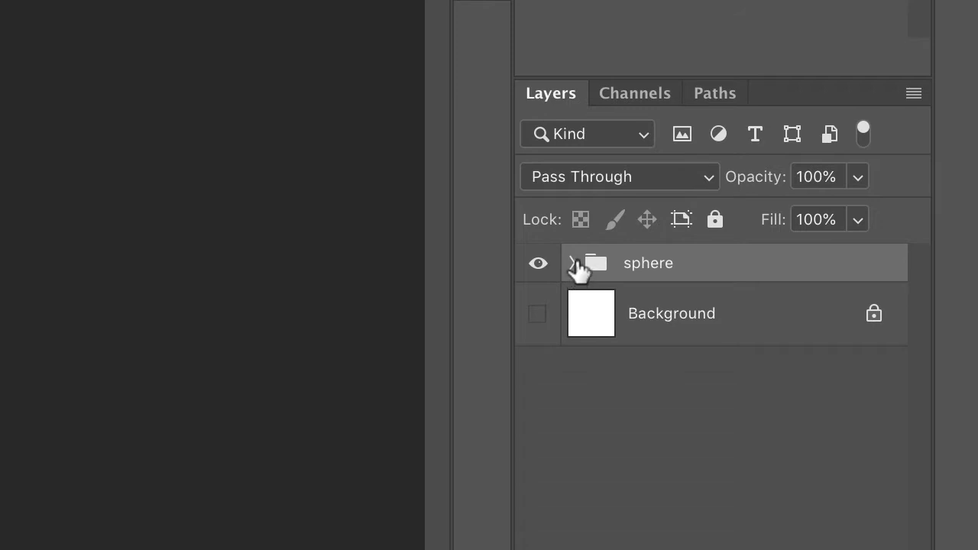
{"action": "left_click", "coordinate": [573, 263]}
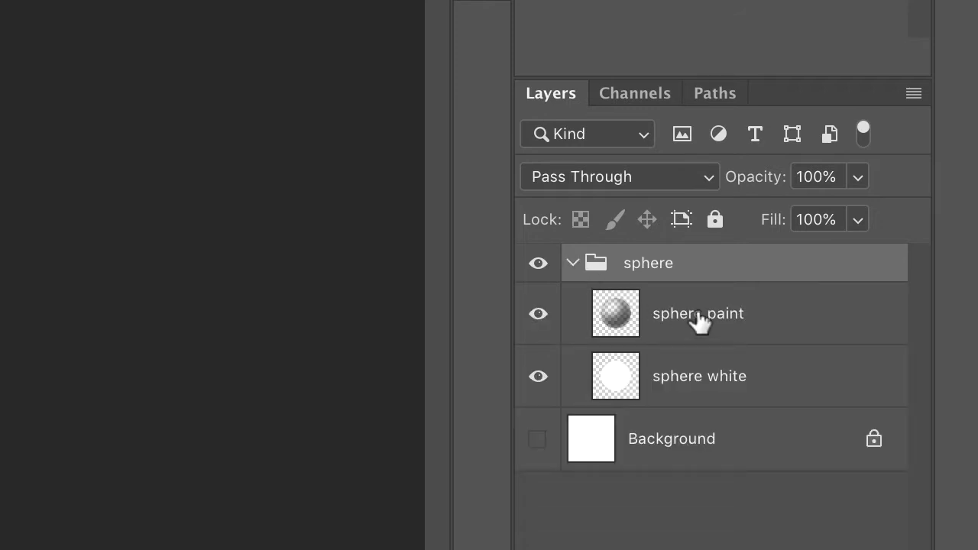
{"action": "mouse_move", "coordinate": [663, 326]}
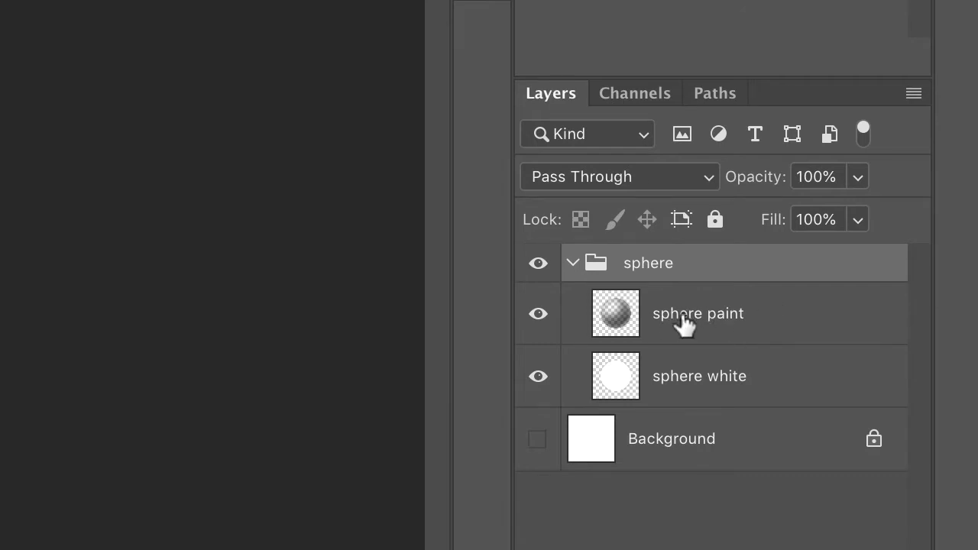
{"action": "mouse_move", "coordinate": [688, 321]}
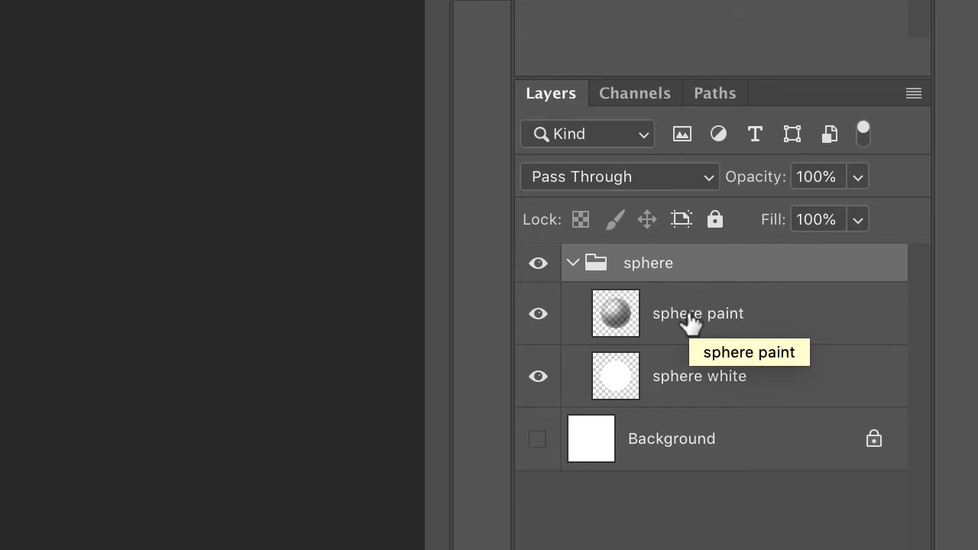
{"action": "left_click", "coordinate": [571, 263]}
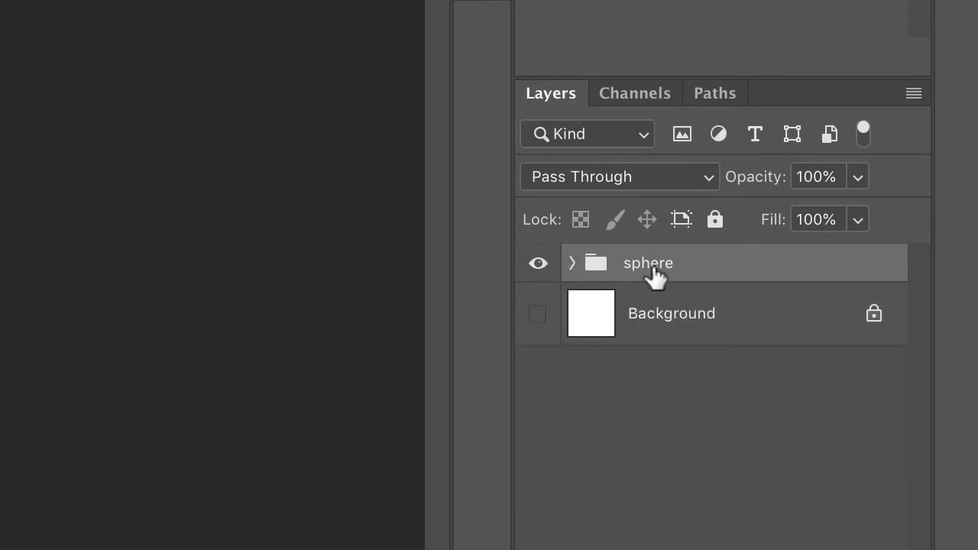